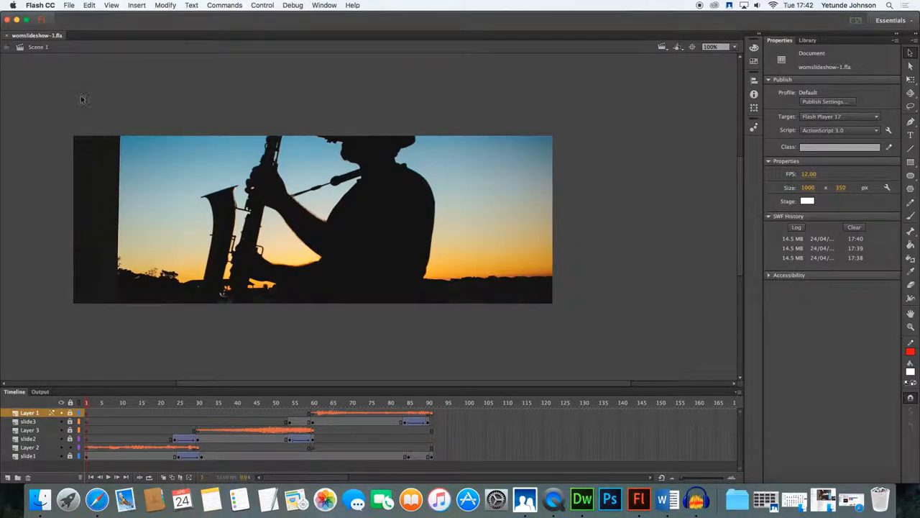
Run Control > Test Movie > In Flash Professional to preview the slideshow with music
{"action": "left_click", "coordinate": [262, 6]}
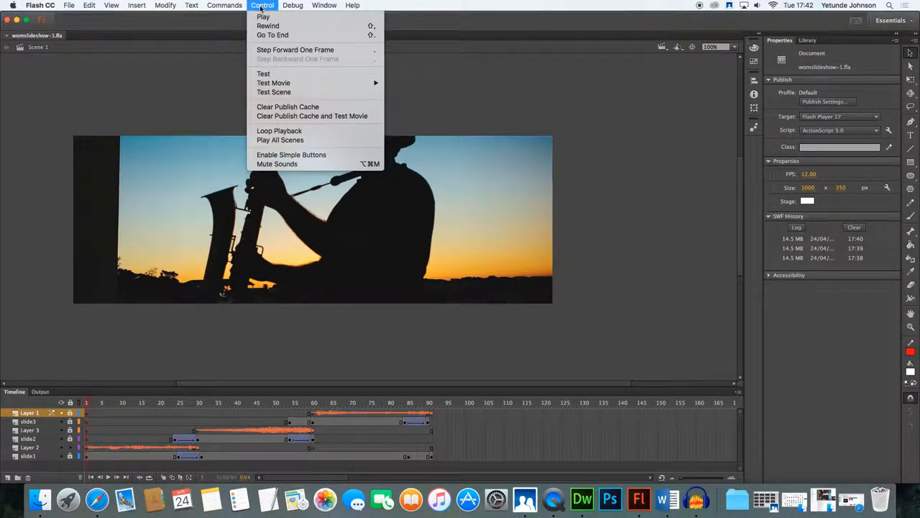
{"action": "mouse_move", "coordinate": [274, 82]}
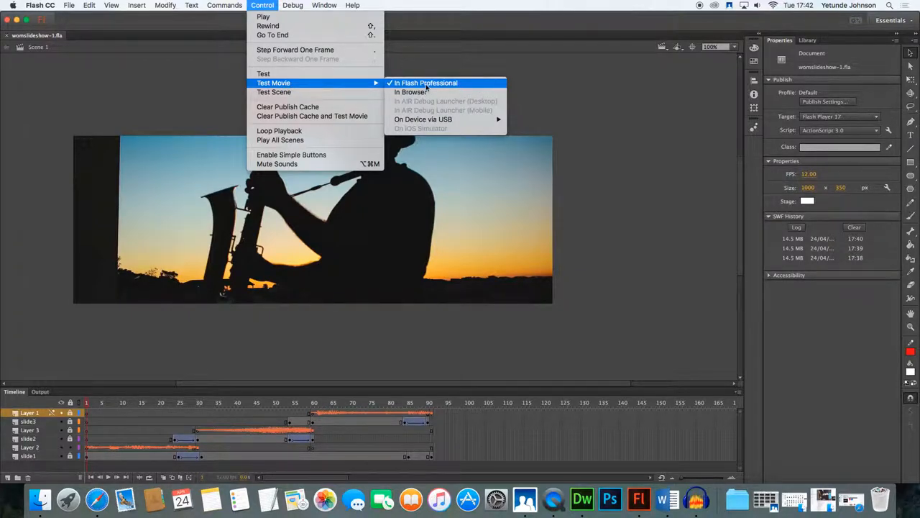
{"action": "left_click", "coordinate": [426, 82]}
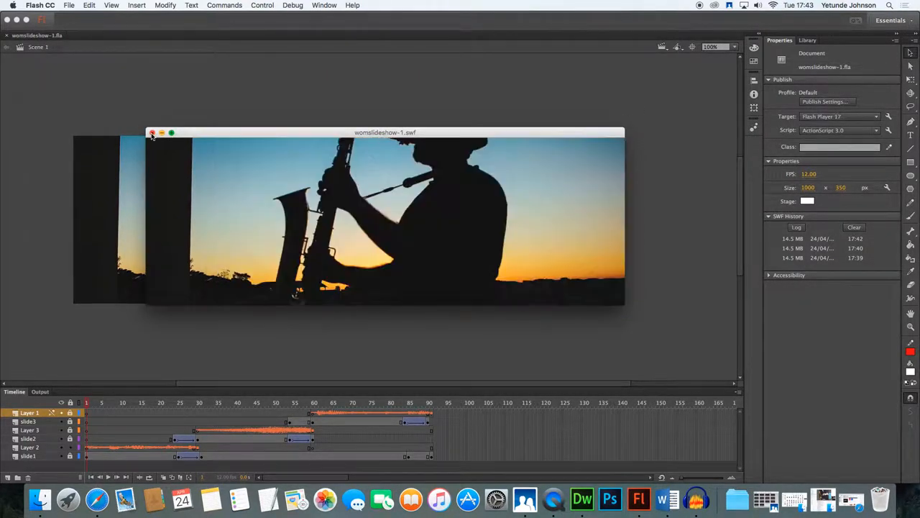
Close the test window and delete the music layers, keeping only slide 1, 2 and 3 layers
{"action": "left_click", "coordinate": [152, 133]}
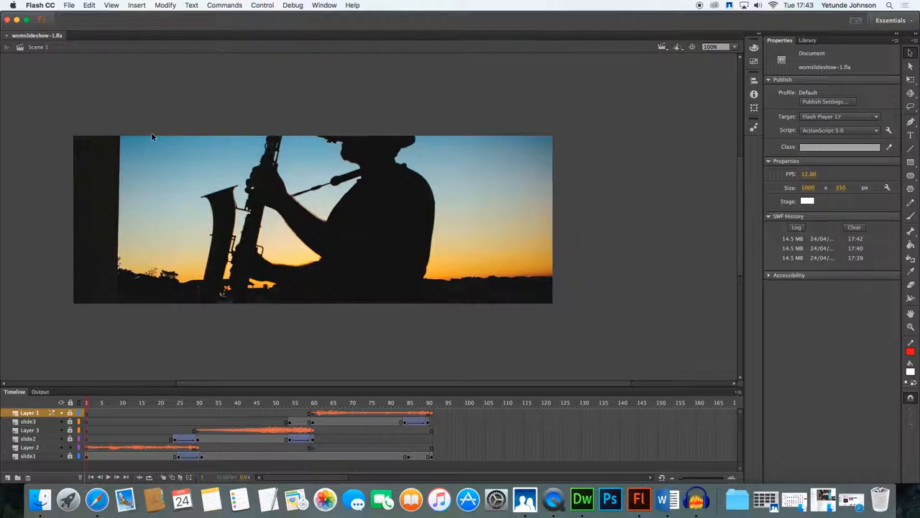
{"action": "mouse_move", "coordinate": [161, 125]}
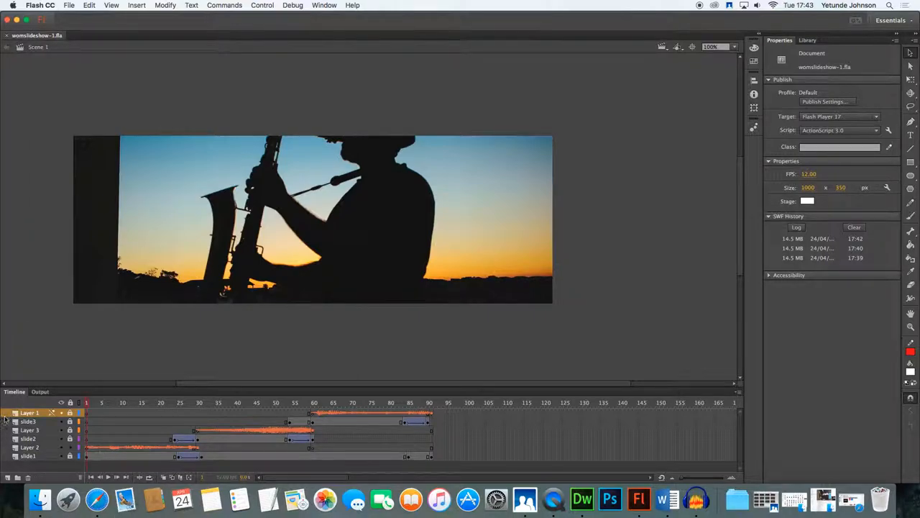
{"action": "right_click", "coordinate": [29, 411]}
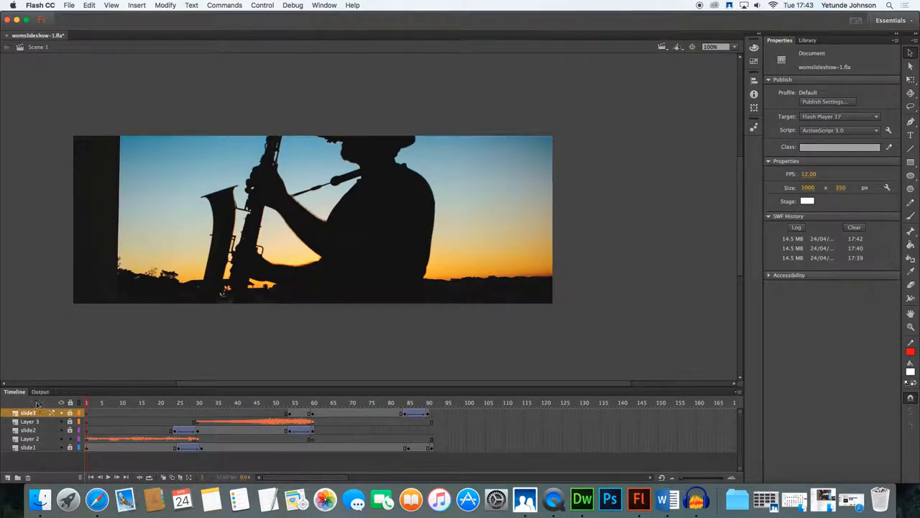
{"action": "right_click", "coordinate": [27, 412]}
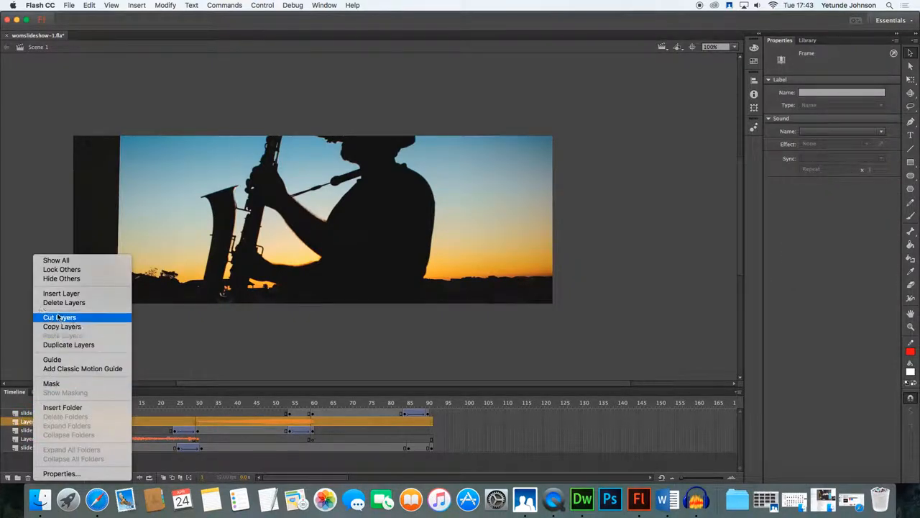
{"action": "left_click", "coordinate": [60, 318]}
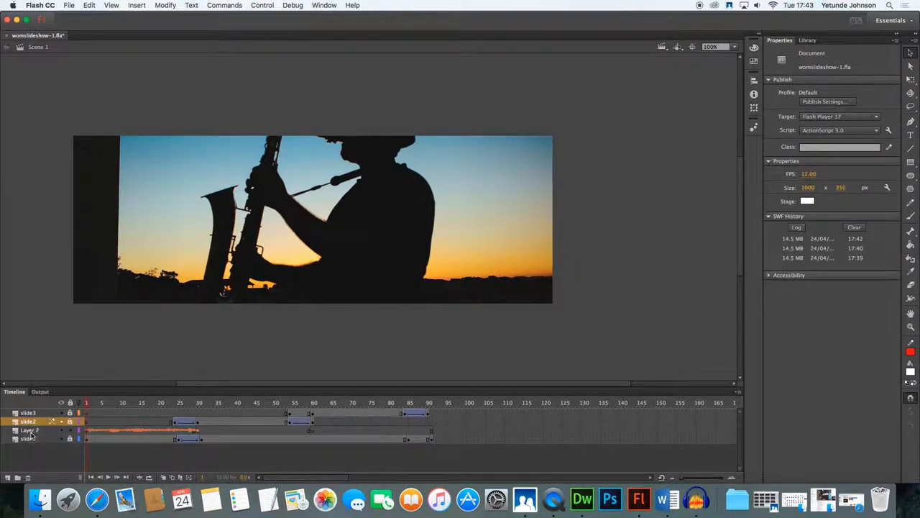
{"action": "right_click", "coordinate": [28, 428]}
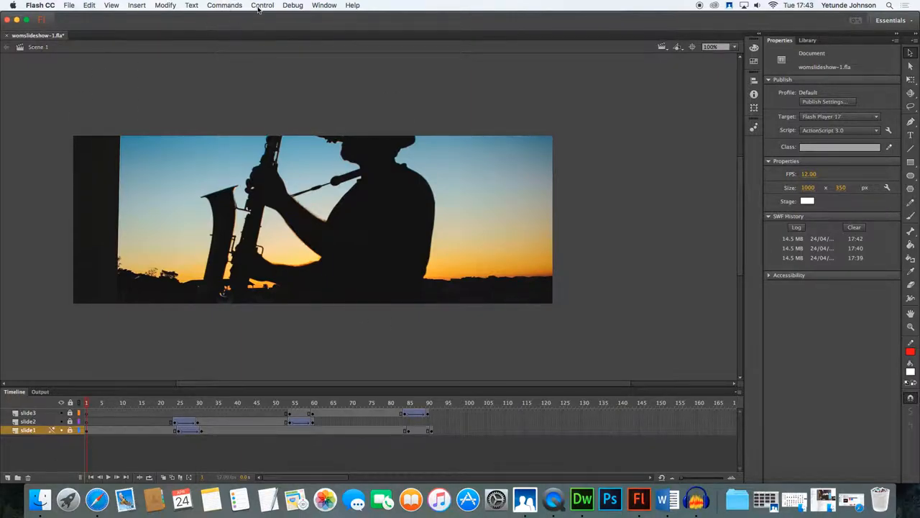
{"action": "left_click", "coordinate": [261, 5]}
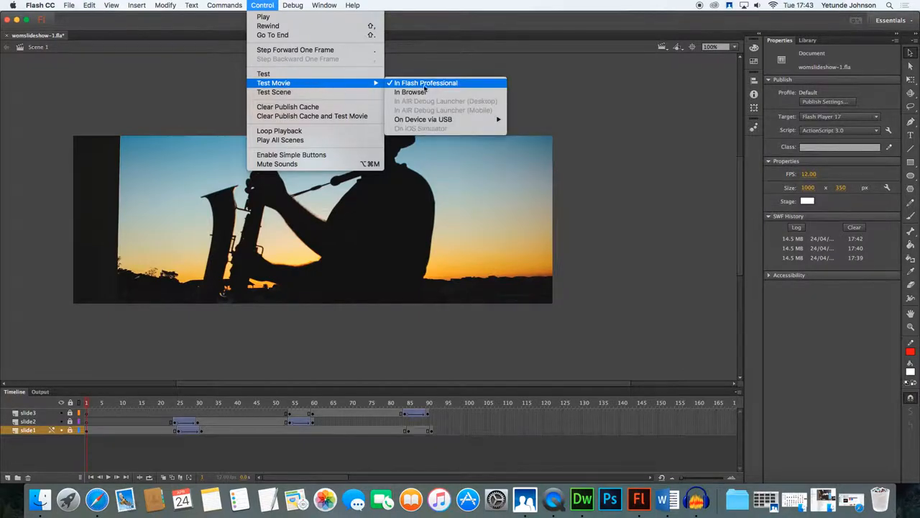
Test-play the three-slide file and the finished slideshow, then return to wsmslideshow-1.fla
{"action": "left_click", "coordinate": [426, 82]}
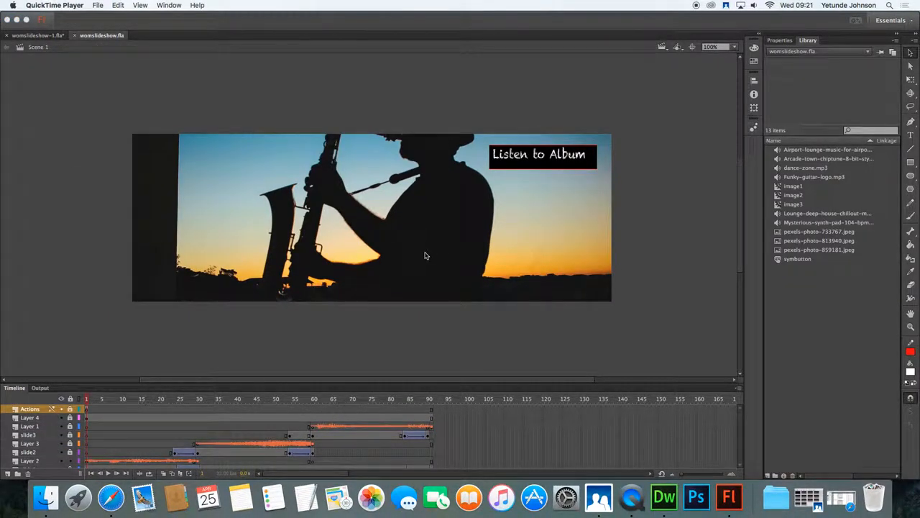
{"action": "mouse_move", "coordinate": [386, 240]}
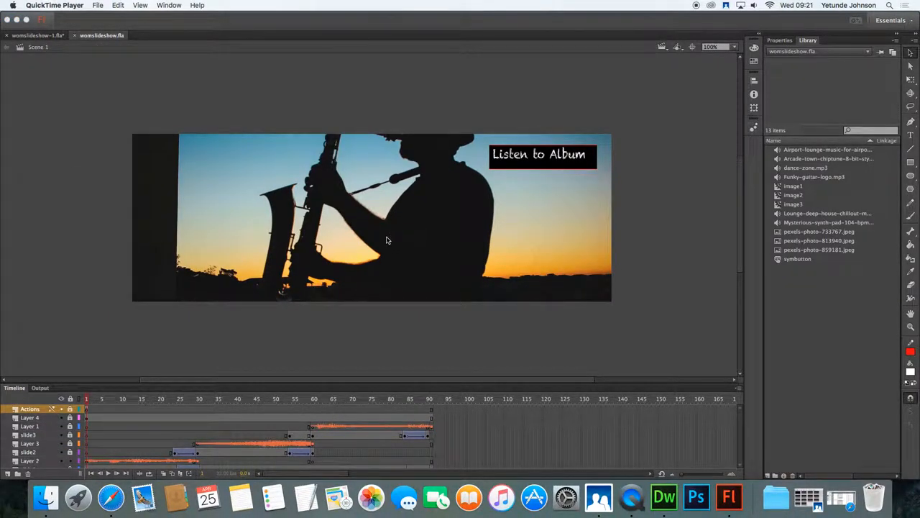
{"action": "mouse_move", "coordinate": [365, 227]}
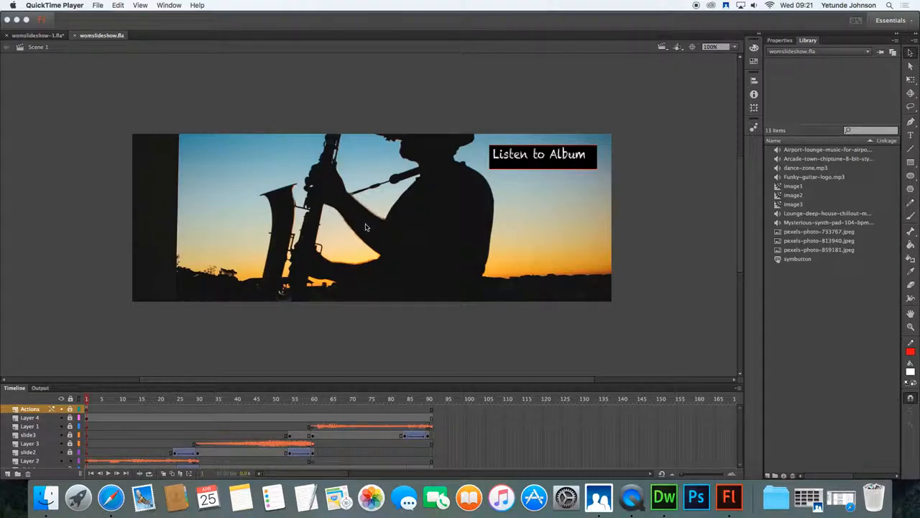
{"action": "mouse_move", "coordinate": [353, 224]}
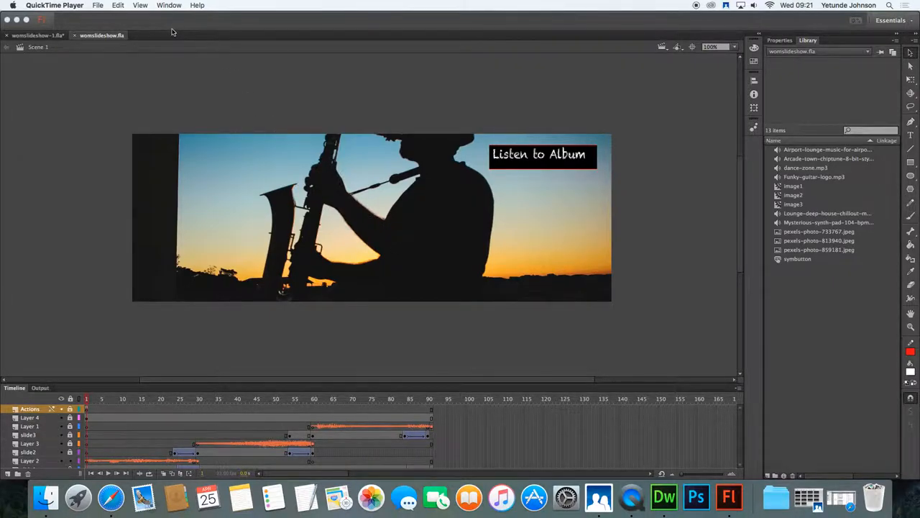
{"action": "mouse_move", "coordinate": [145, 6]}
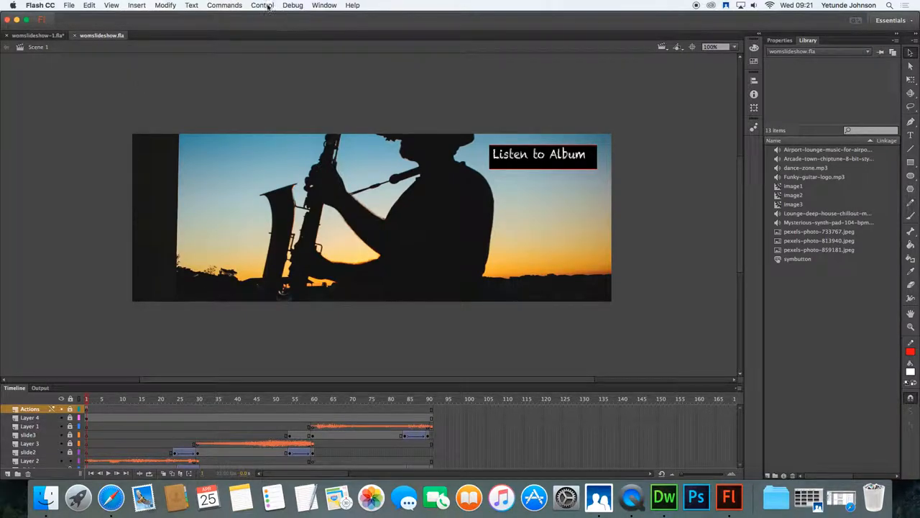
{"action": "left_click", "coordinate": [262, 6]}
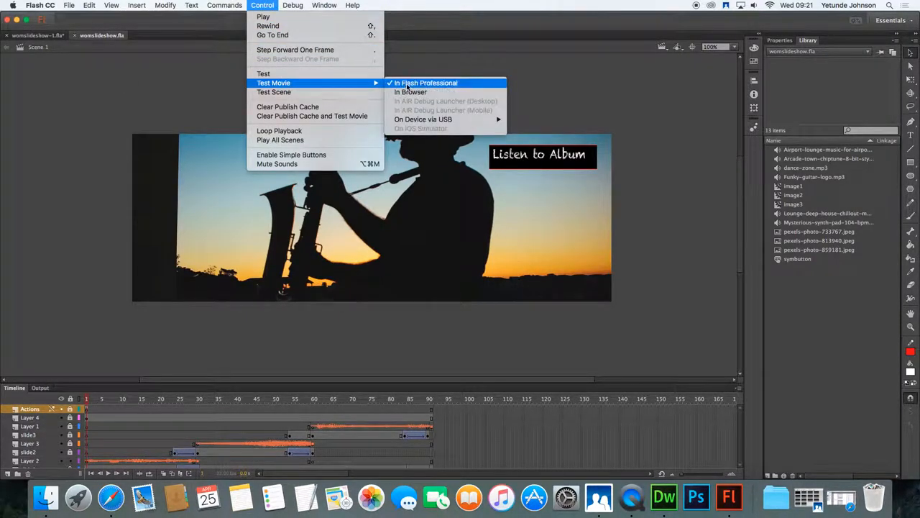
{"action": "left_click", "coordinate": [426, 82]}
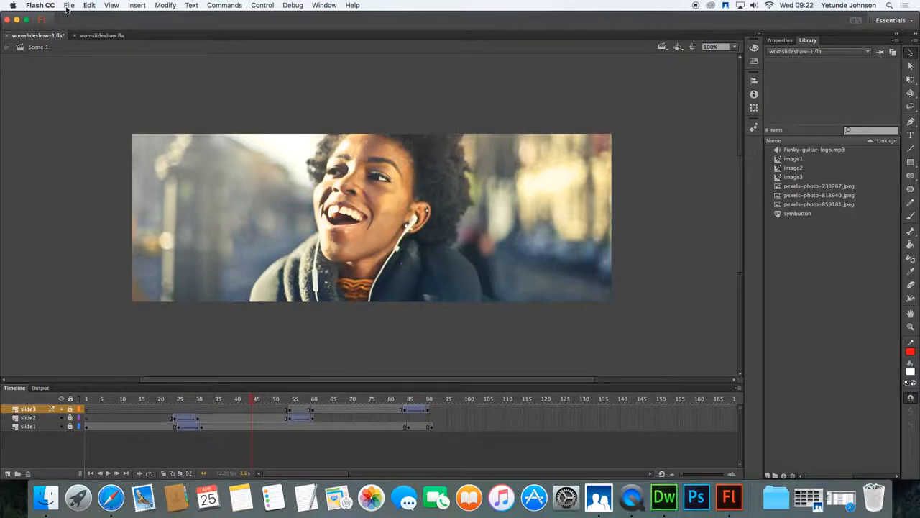
Import the chiptune music mp3 from Downloads into the library via Import to Library
{"action": "left_click", "coordinate": [69, 6]}
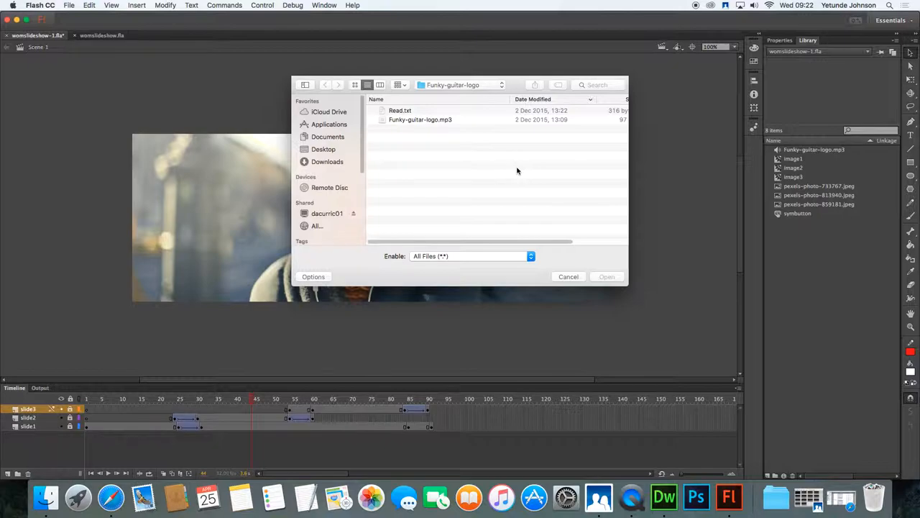
{"action": "mouse_move", "coordinate": [333, 169]}
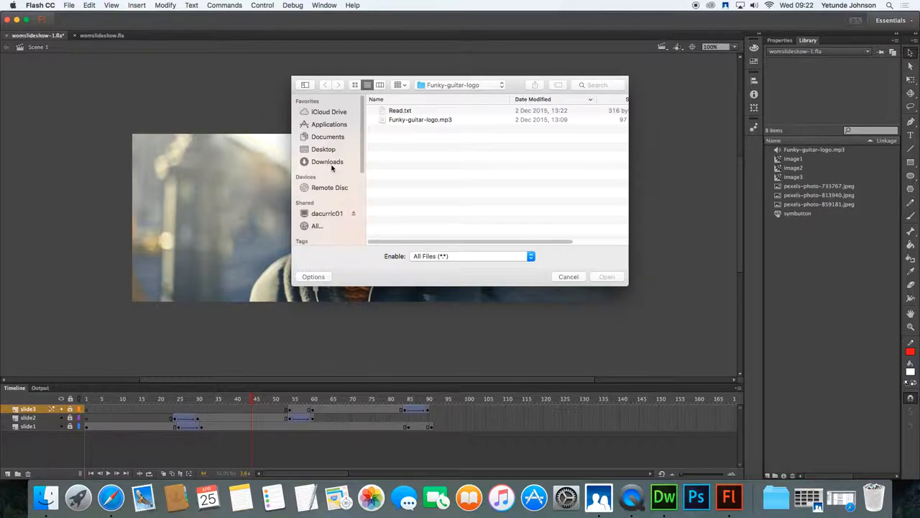
{"action": "left_click", "coordinate": [328, 161]}
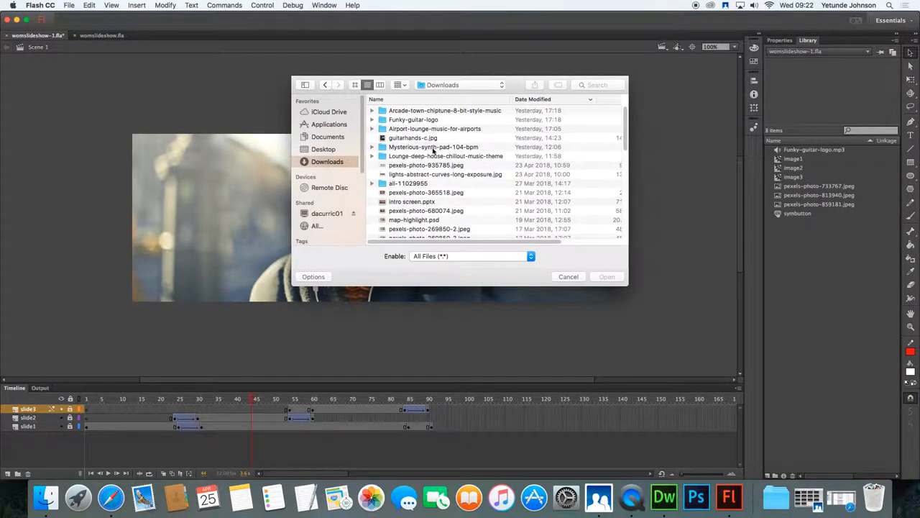
{"action": "double_click", "coordinate": [444, 109]}
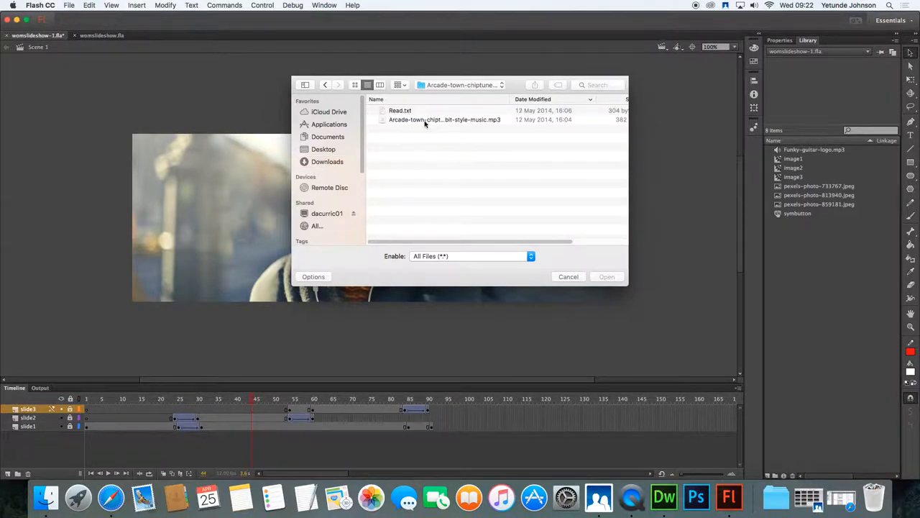
{"action": "left_click", "coordinate": [444, 119]}
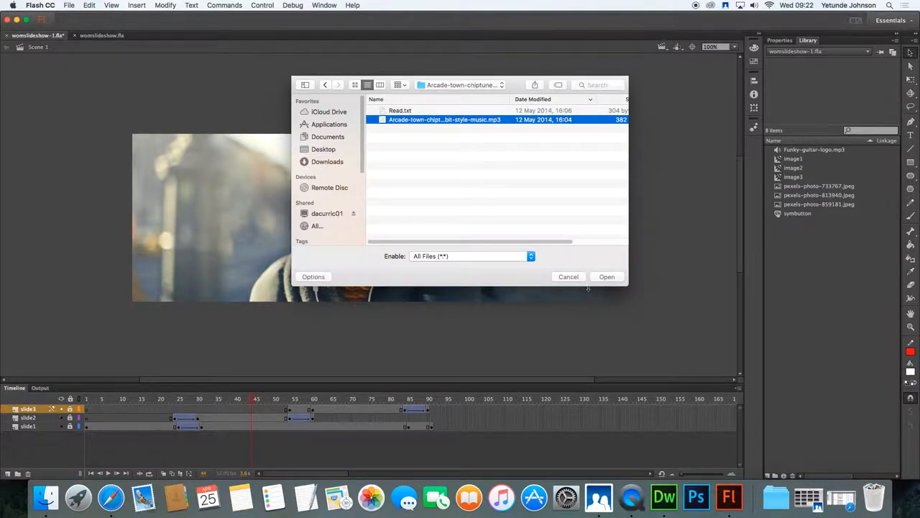
{"action": "left_click", "coordinate": [607, 276]}
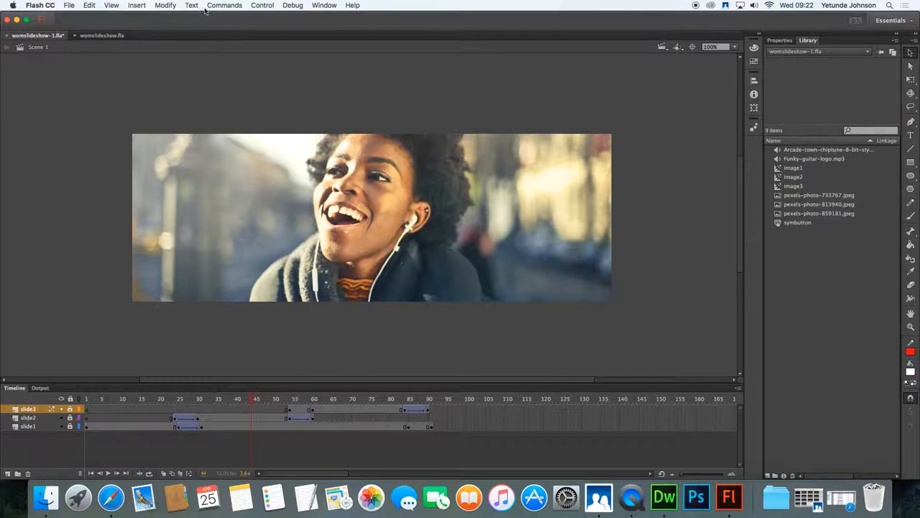
Import the airport lounge music mp3 from Downloads into the library the same way
{"action": "left_click", "coordinate": [69, 6]}
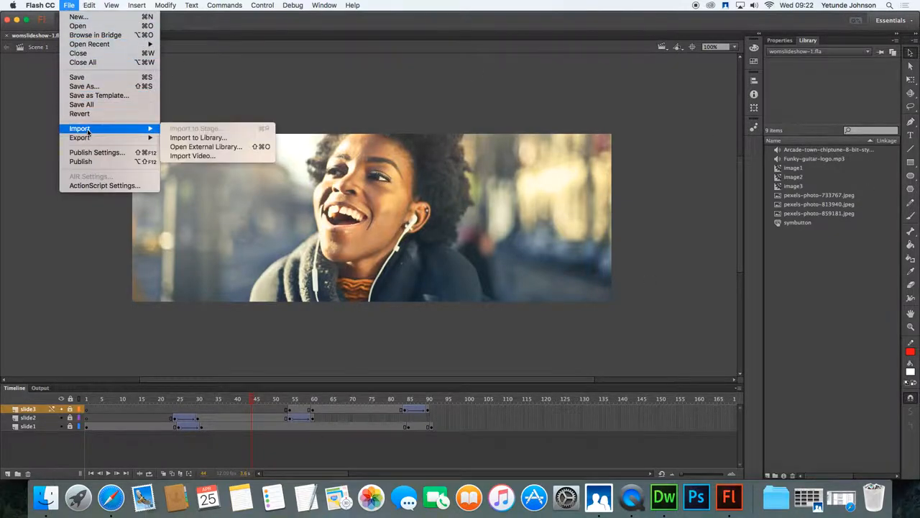
{"action": "left_click", "coordinate": [199, 138]}
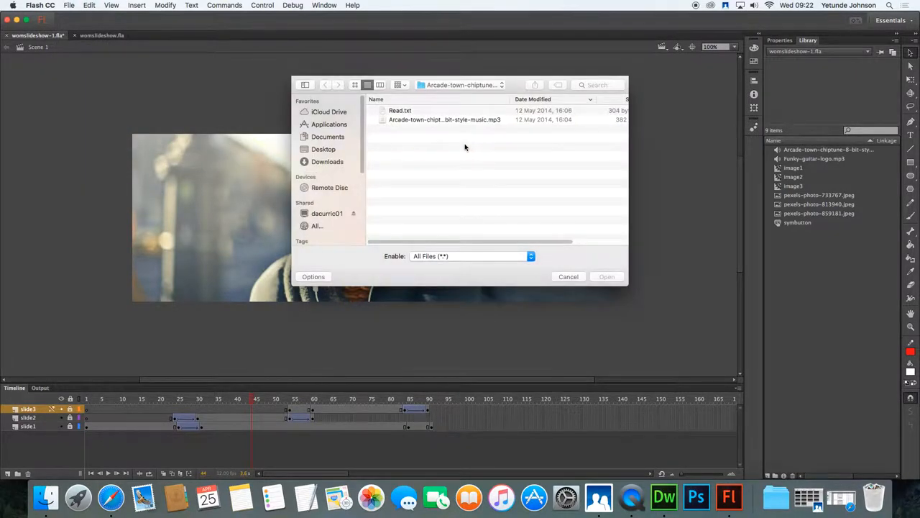
{"action": "left_click", "coordinate": [327, 161]}
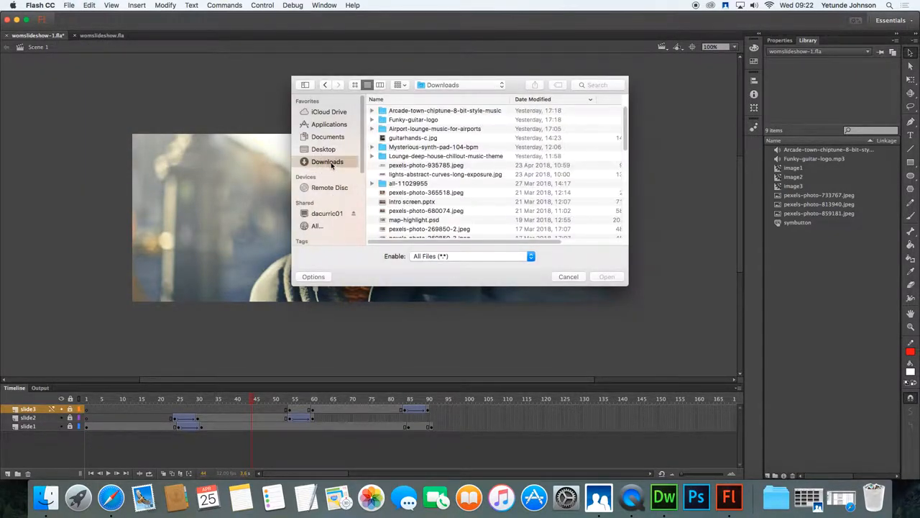
{"action": "double_click", "coordinate": [435, 127]}
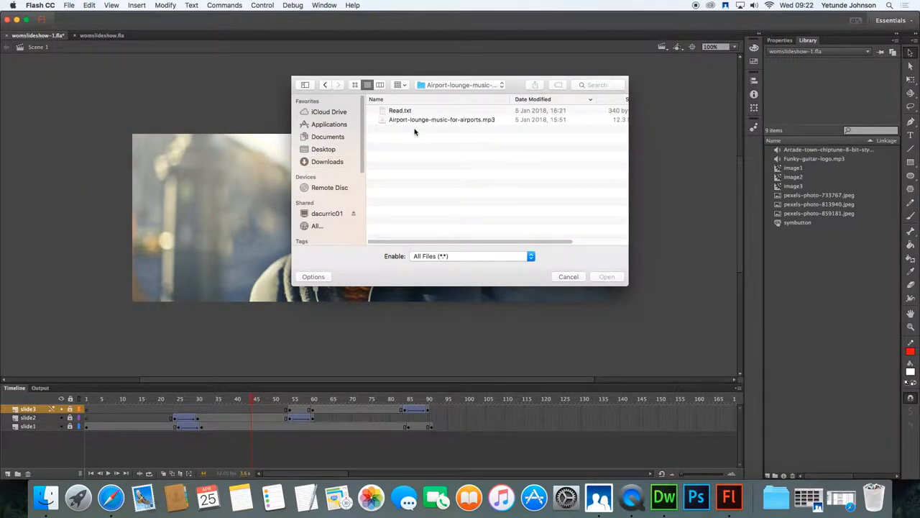
{"action": "left_click", "coordinate": [441, 119]}
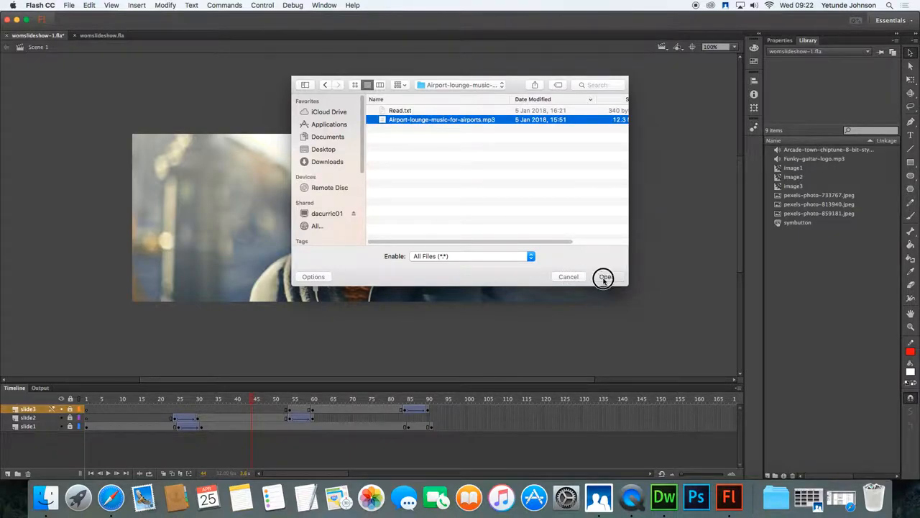
{"action": "mouse_move", "coordinate": [559, 232]}
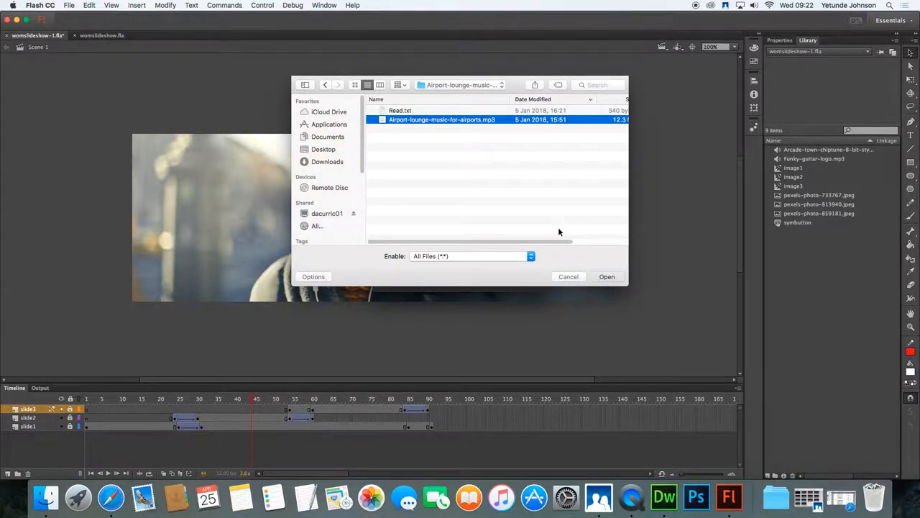
{"action": "left_click", "coordinate": [606, 276]}
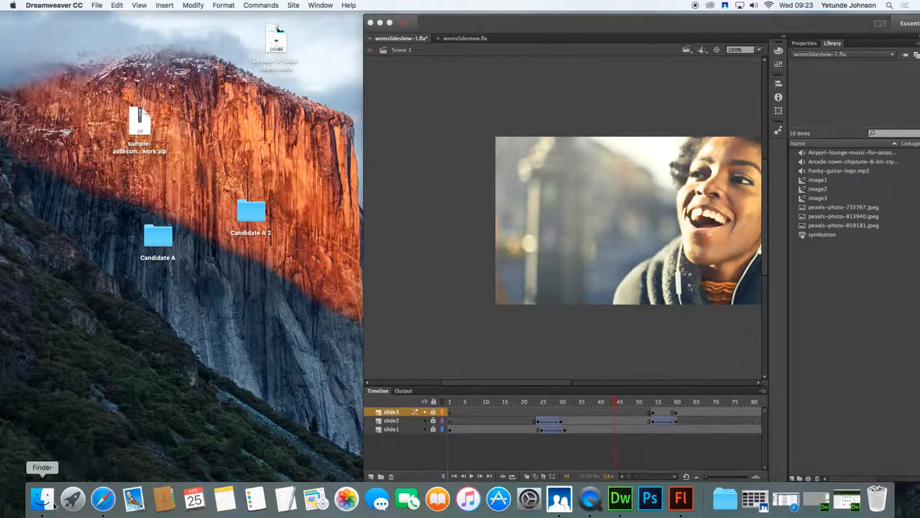
Drag the funky guitar logo and mysterious synth pad mp3s from Finder into the library, resolving the duplicate conflict
{"action": "left_click", "coordinate": [40, 497]}
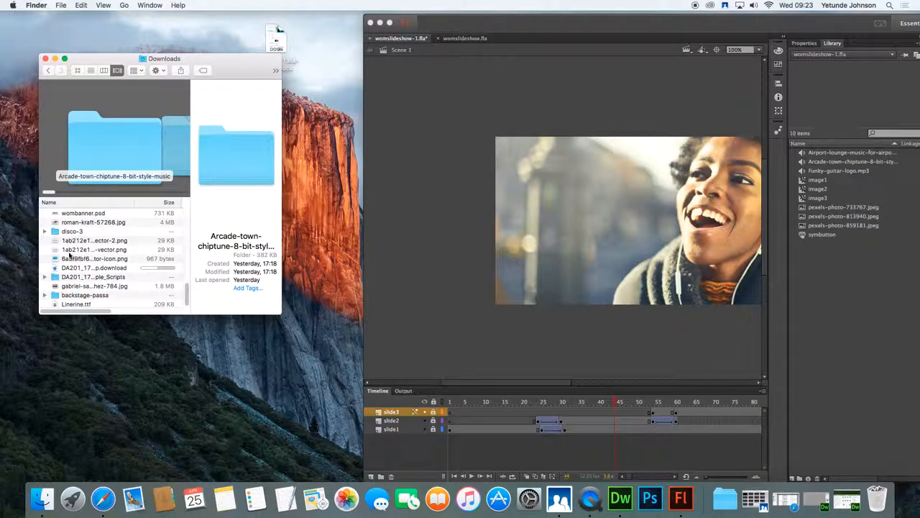
{"action": "double_click", "coordinate": [72, 230]}
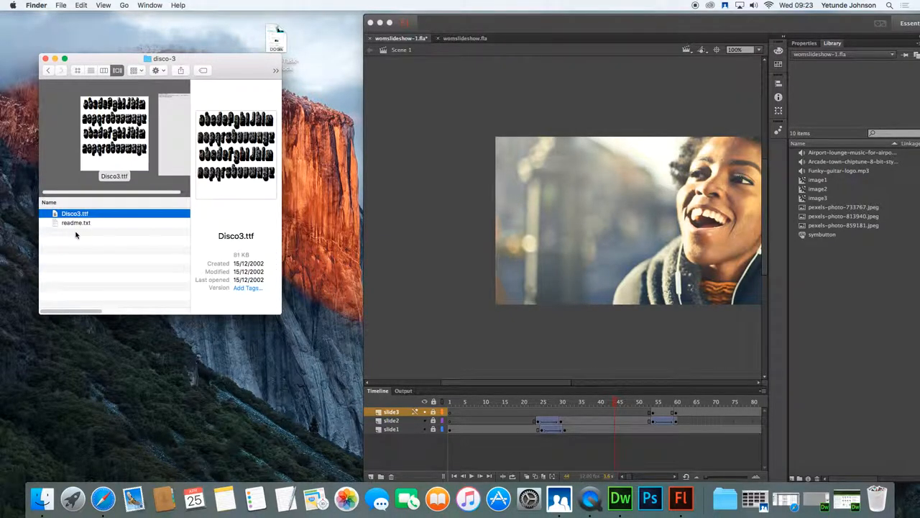
{"action": "left_click", "coordinate": [48, 69]}
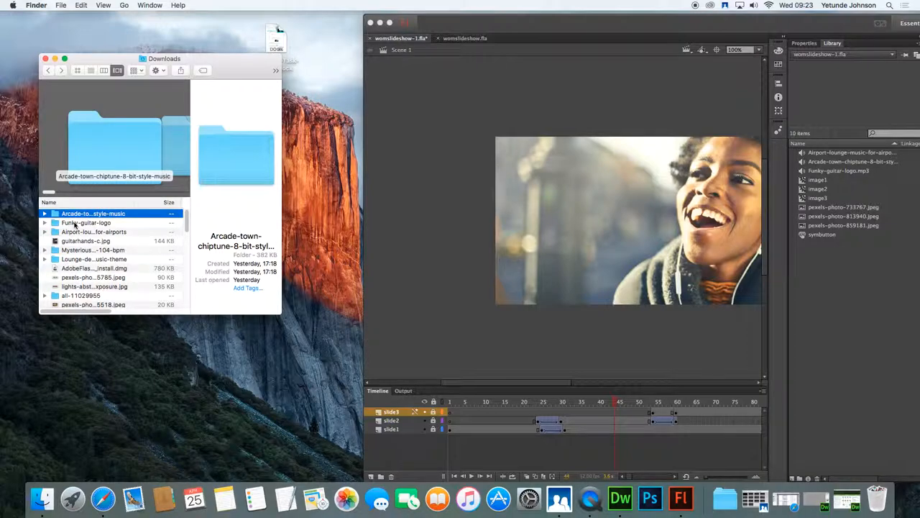
{"action": "double_click", "coordinate": [87, 221]}
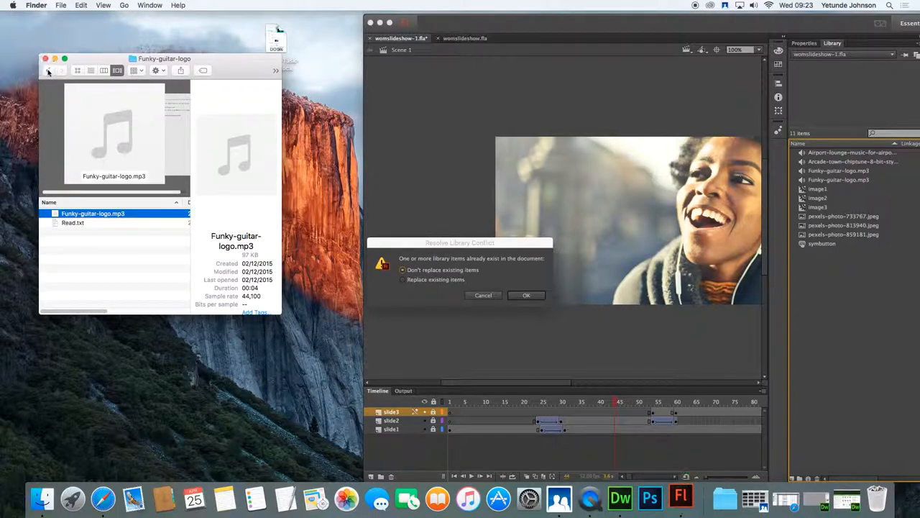
{"action": "mouse_move", "coordinate": [82, 313]}
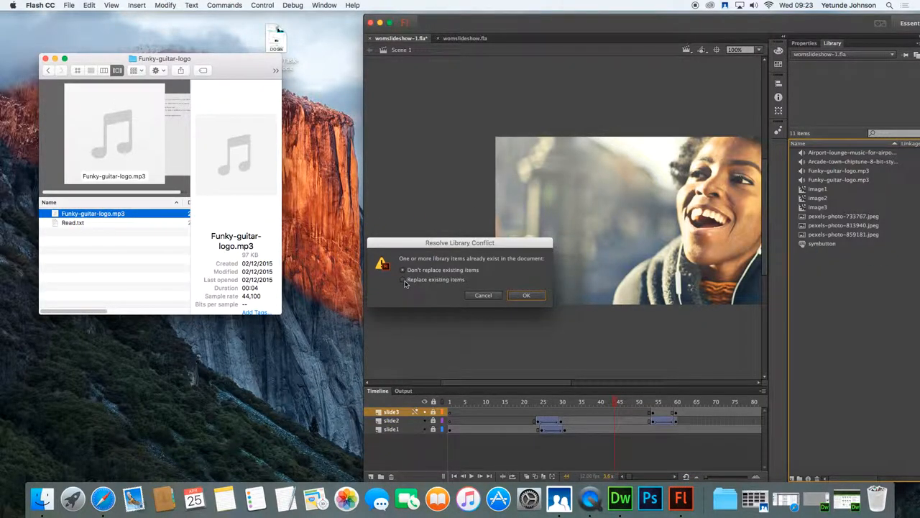
{"action": "left_click", "coordinate": [526, 295]}
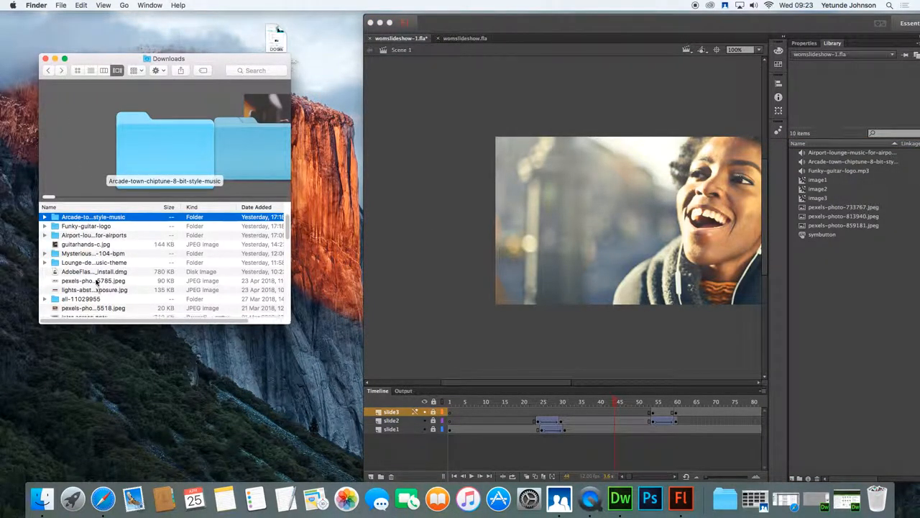
{"action": "double_click", "coordinate": [92, 253]}
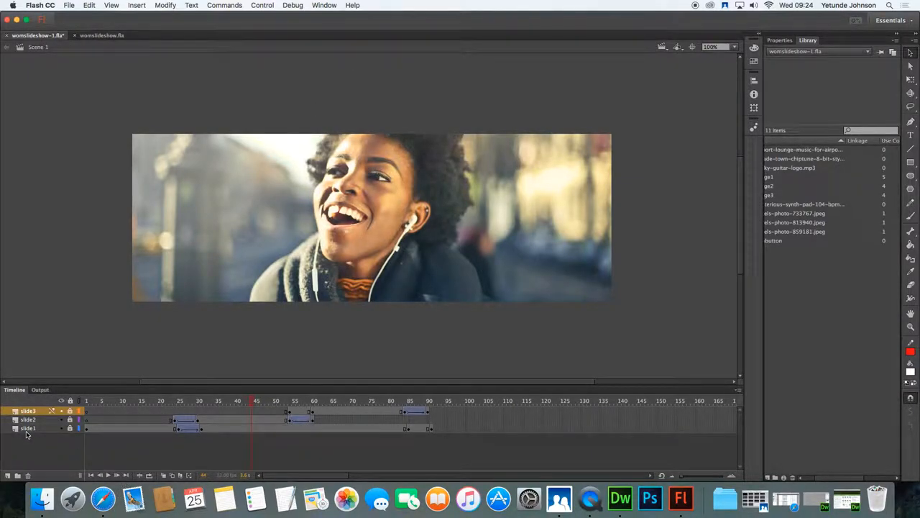
Add a new layer above slide1, select its first frame and preview the airport lounge track in the Library
{"action": "left_click", "coordinate": [27, 429]}
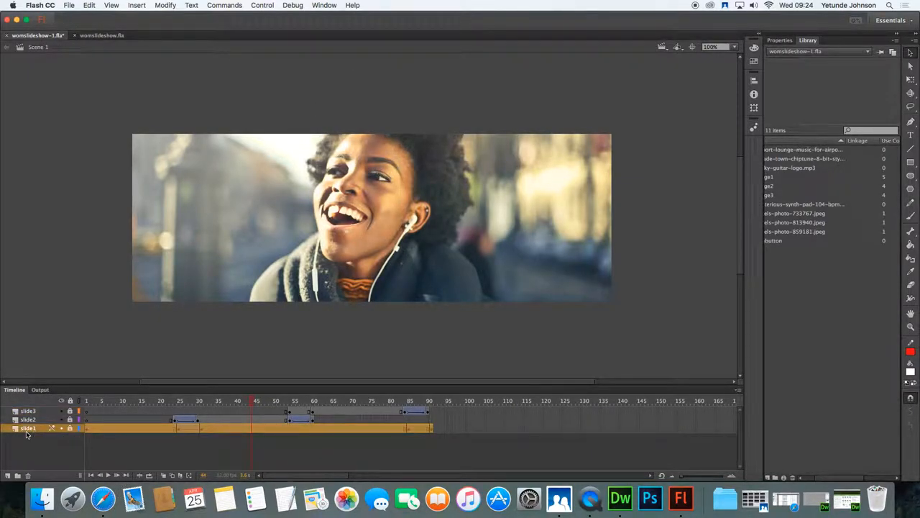
{"action": "left_click", "coordinate": [8, 475]}
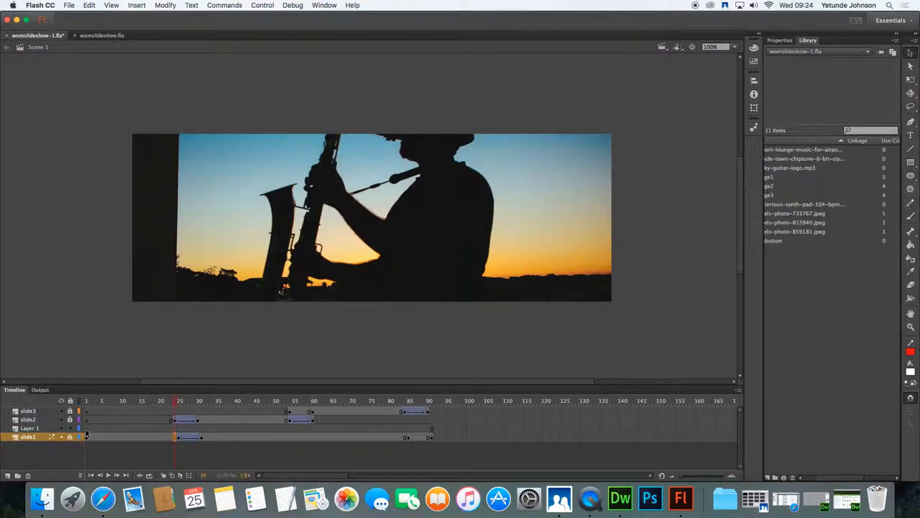
{"action": "left_click", "coordinate": [28, 428]}
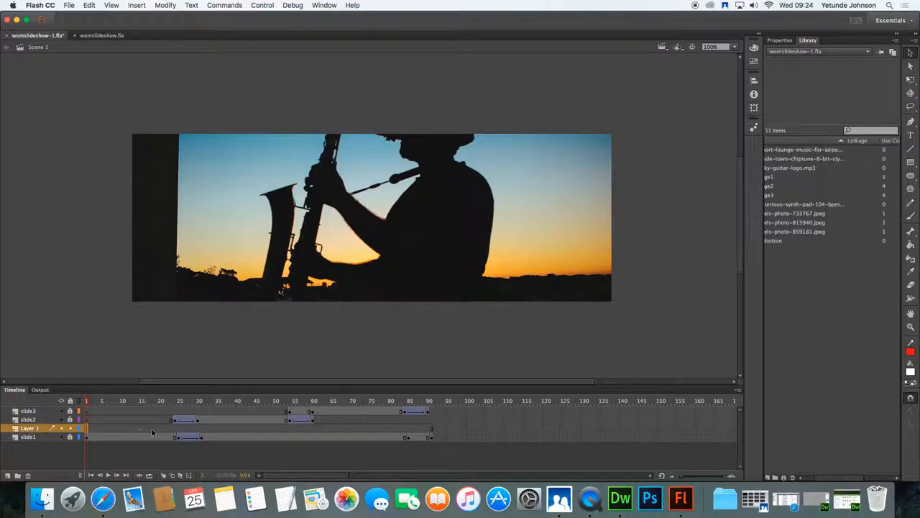
{"action": "mouse_move", "coordinate": [552, 309]}
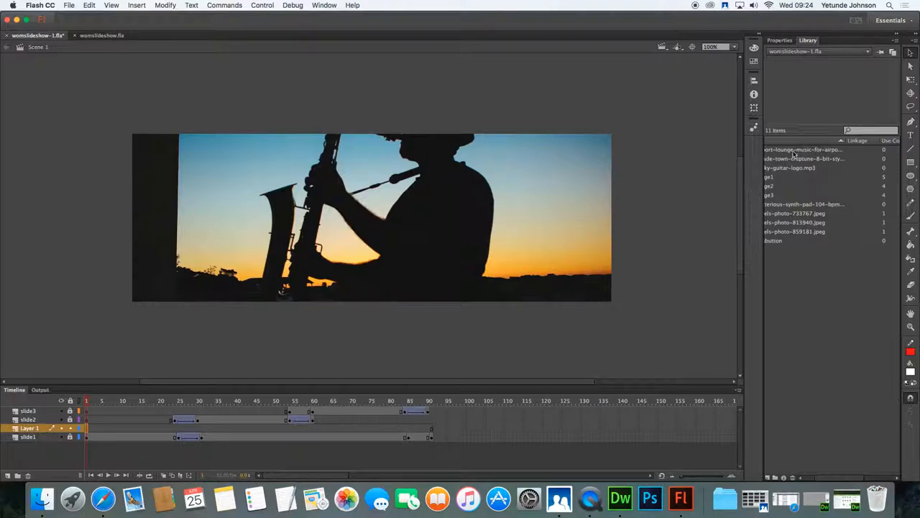
{"action": "left_click", "coordinate": [803, 148]}
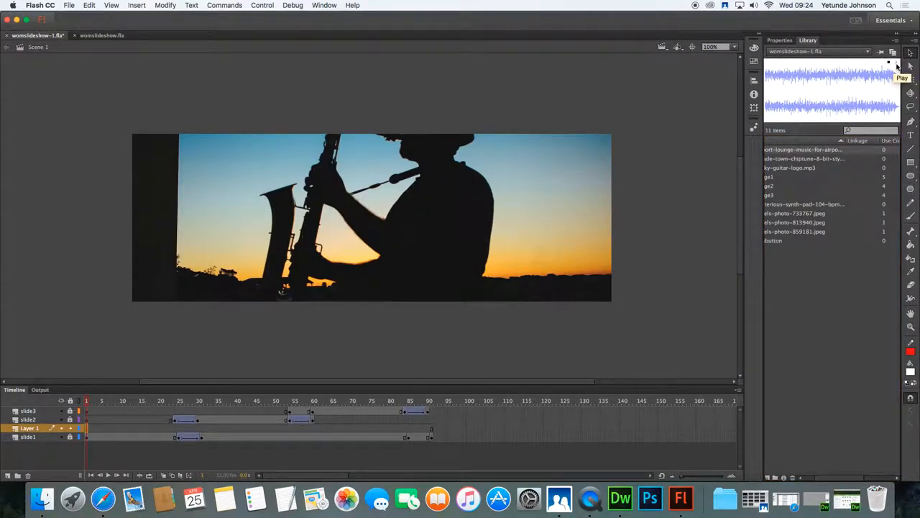
{"action": "left_click", "coordinate": [894, 66]}
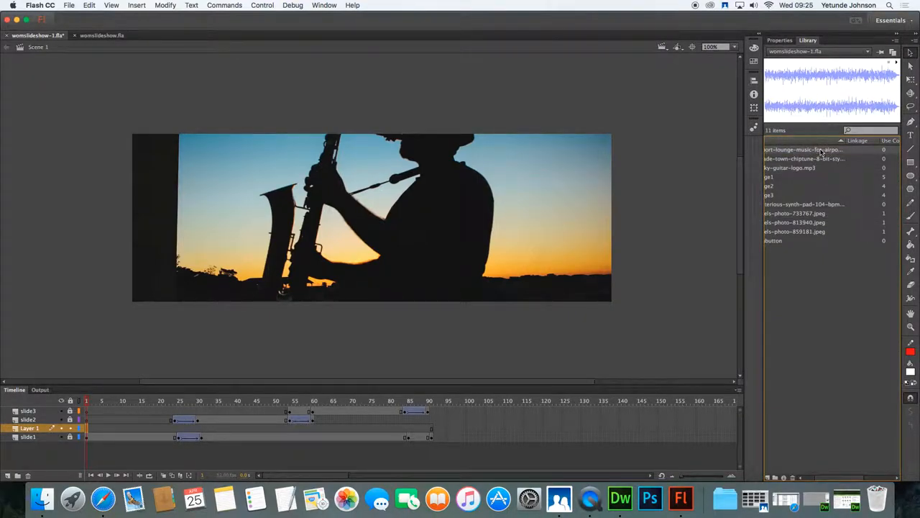
Drop the airport lounge mp3 onto Layer 1 frame 1 so its waveform spans the timeline
{"action": "left_click", "coordinate": [86, 428]}
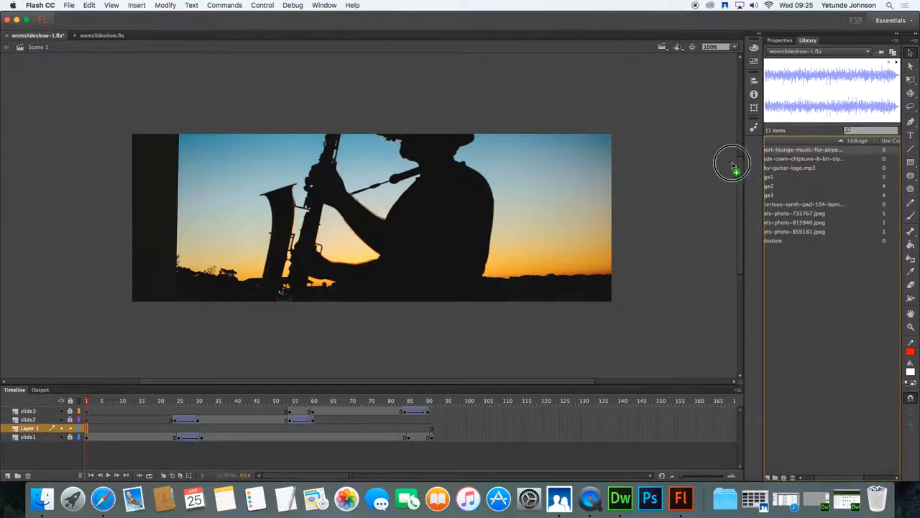
{"action": "mouse_move", "coordinate": [675, 172]}
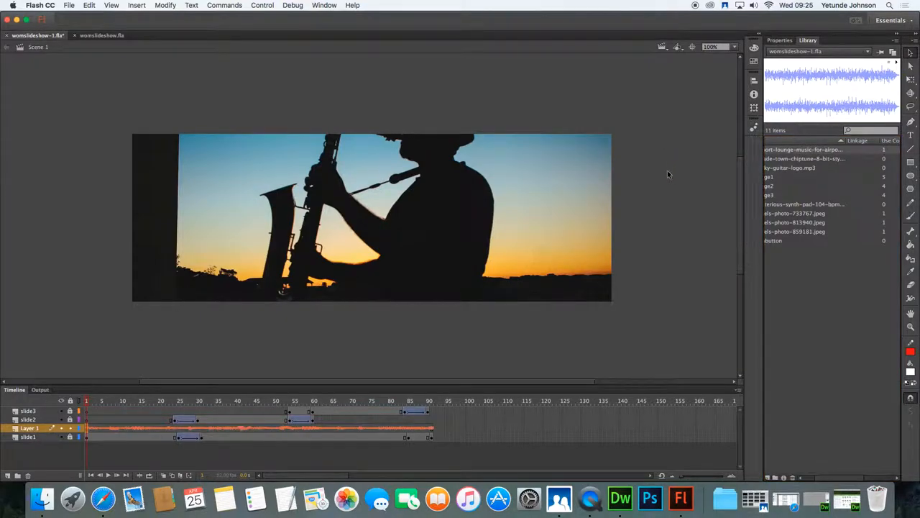
{"action": "mouse_move", "coordinate": [661, 161]}
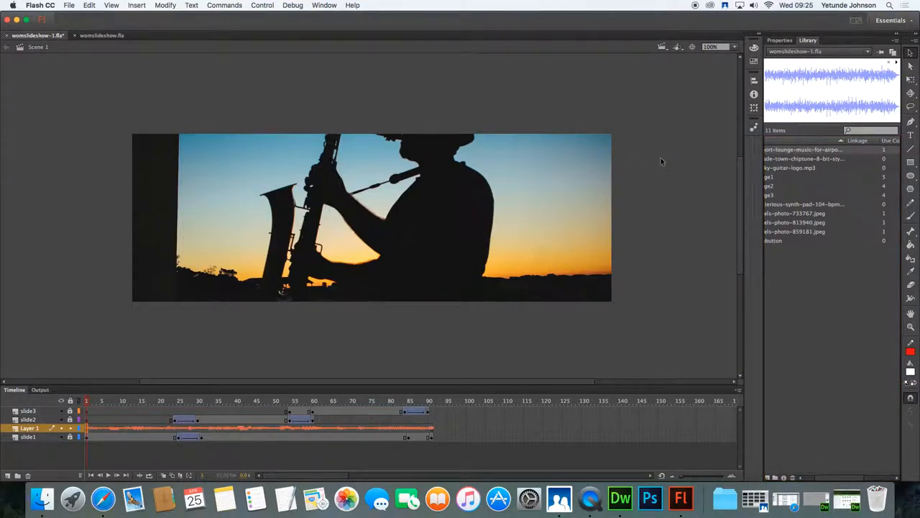
{"action": "mouse_move", "coordinate": [123, 322]}
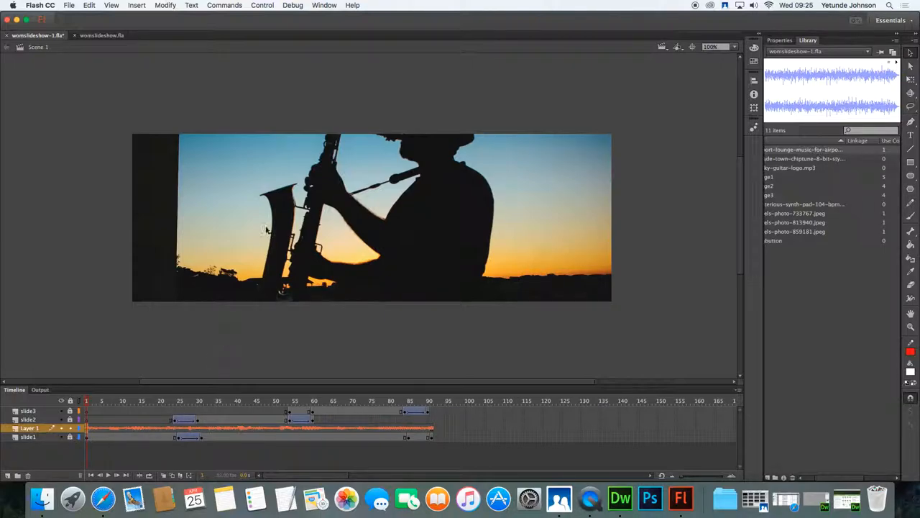
Test the movie in Flash Professional to hear the track, then close the preview window
{"action": "left_click", "coordinate": [262, 5]}
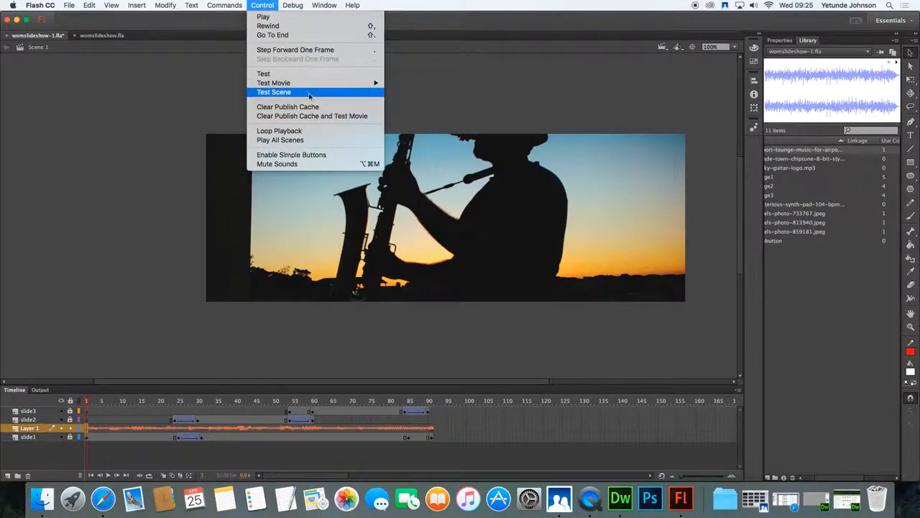
{"action": "mouse_move", "coordinate": [273, 82]}
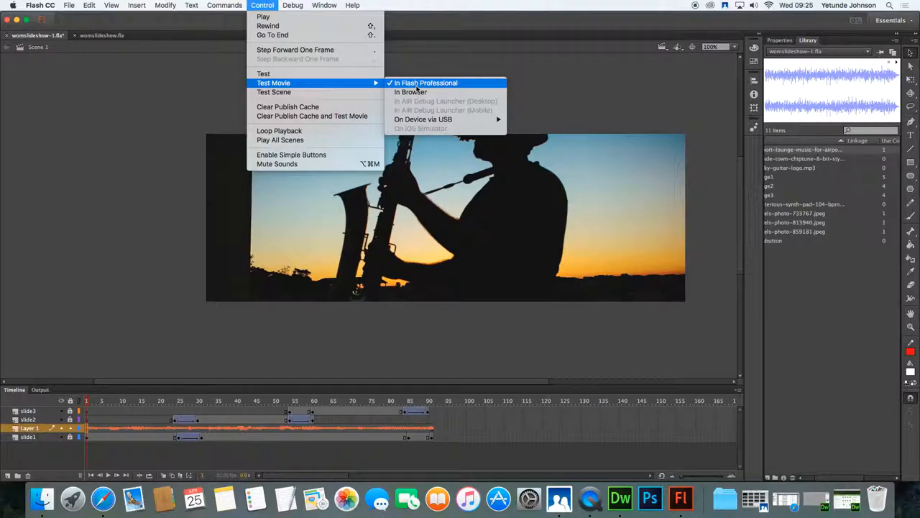
{"action": "left_click", "coordinate": [425, 82]}
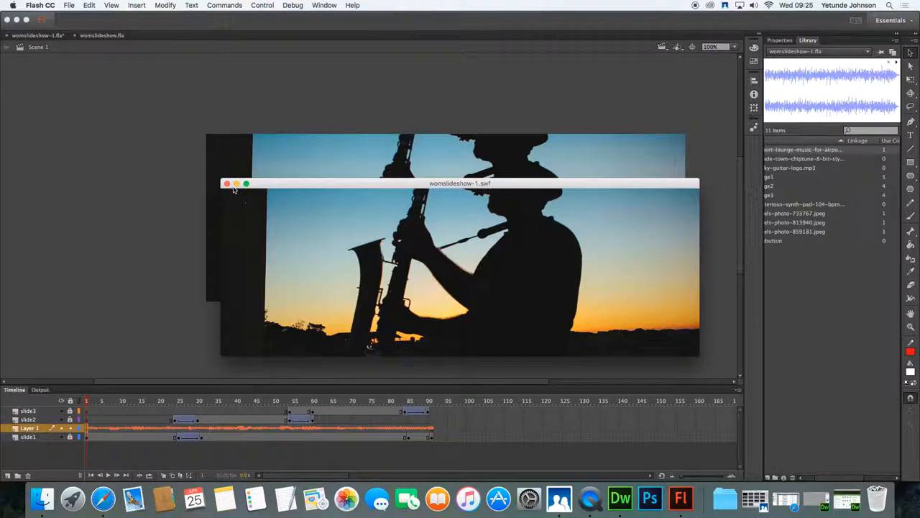
{"action": "left_click", "coordinate": [227, 184]}
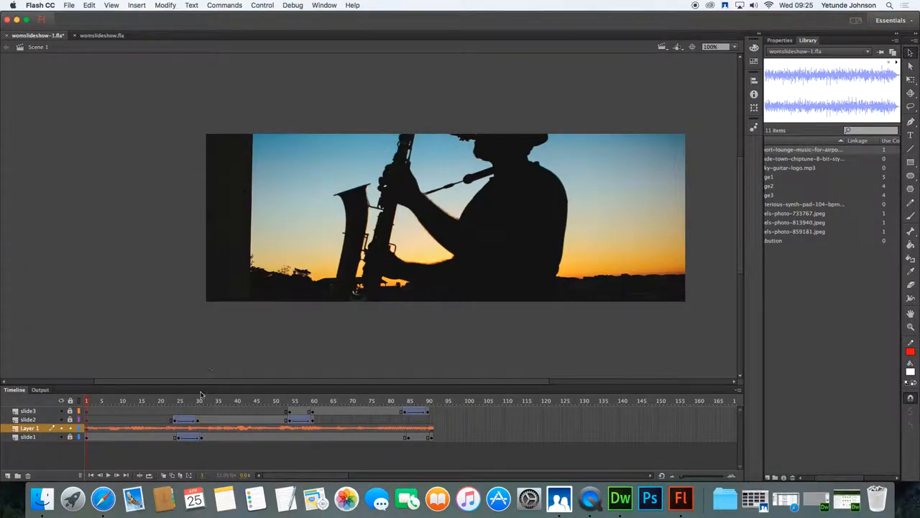
{"action": "mouse_move", "coordinate": [171, 437]}
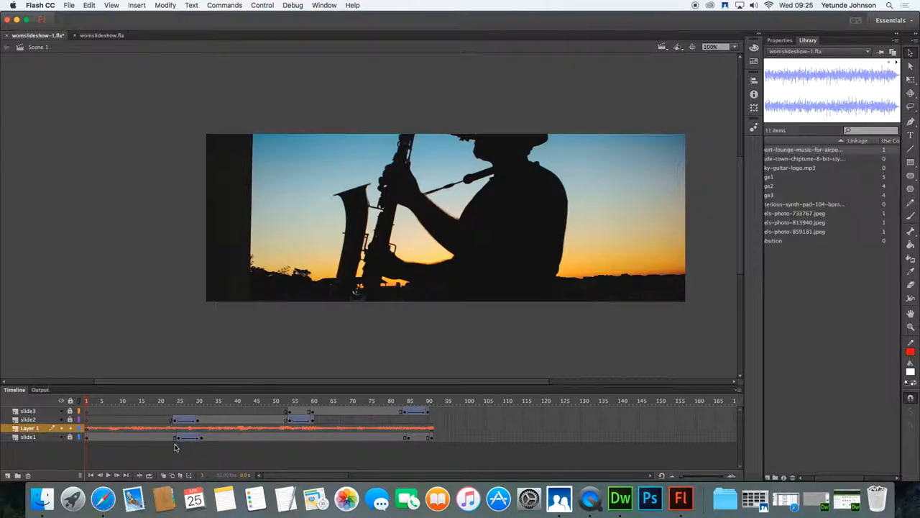
Insert a blank keyframe at frame 25 on Layer 1 where slide 2 begins, retest and close the preview
{"action": "left_click", "coordinate": [175, 399]}
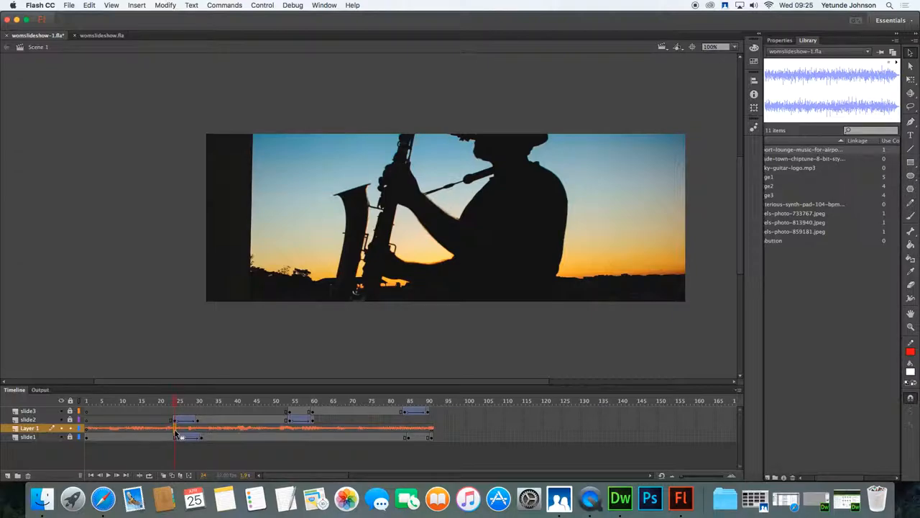
{"action": "right_click", "coordinate": [175, 428]}
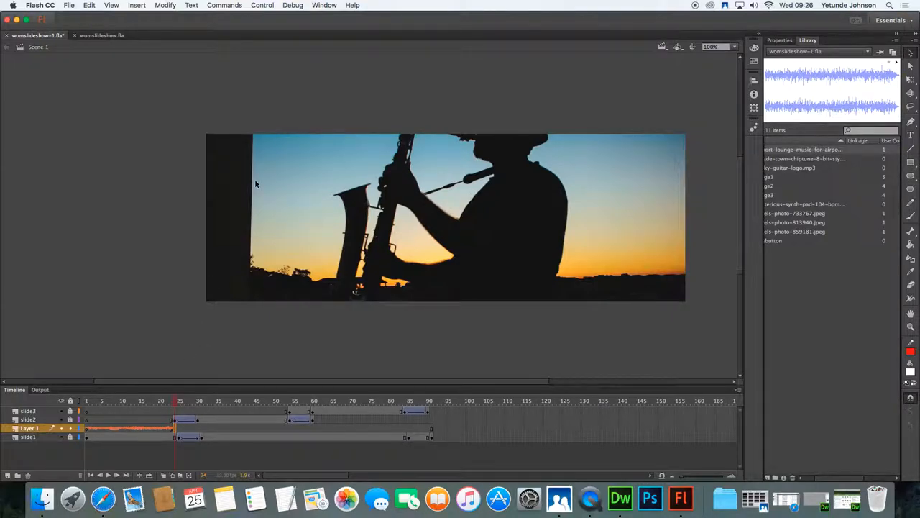
{"action": "left_click", "coordinate": [261, 6]}
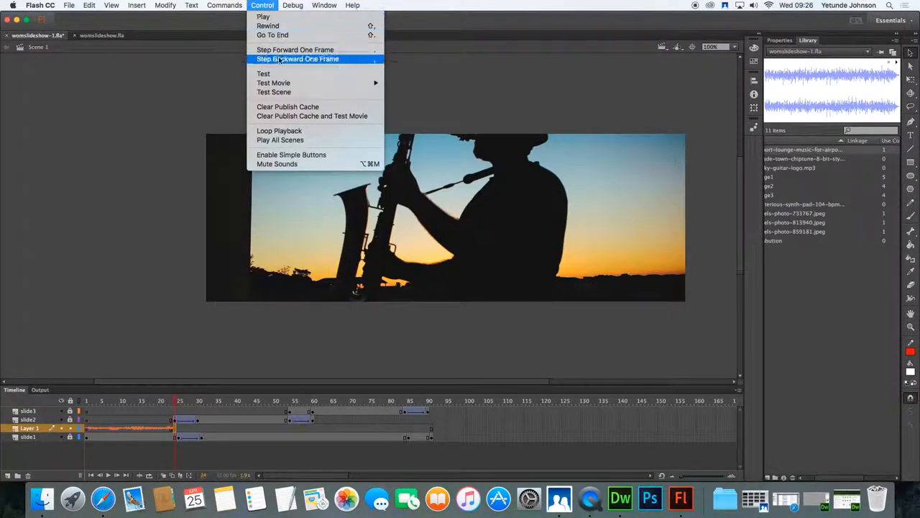
{"action": "left_click", "coordinate": [273, 82]}
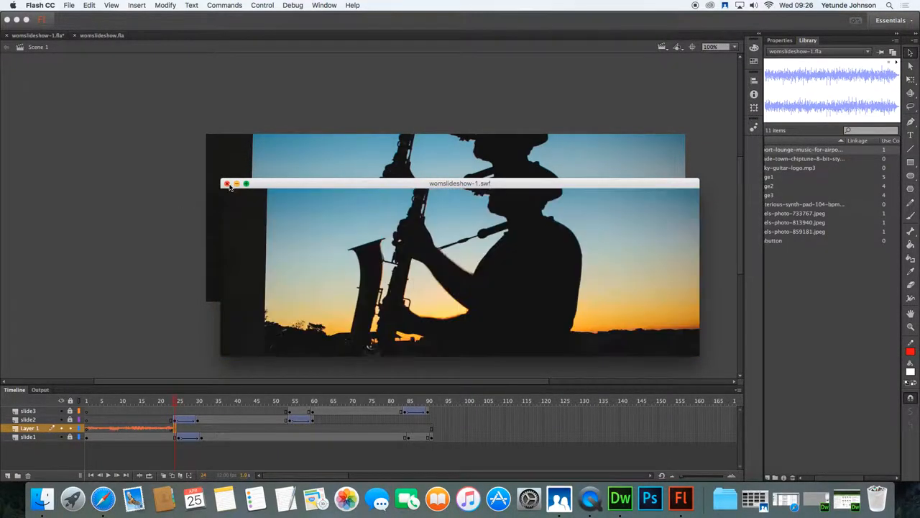
{"action": "left_click", "coordinate": [227, 184]}
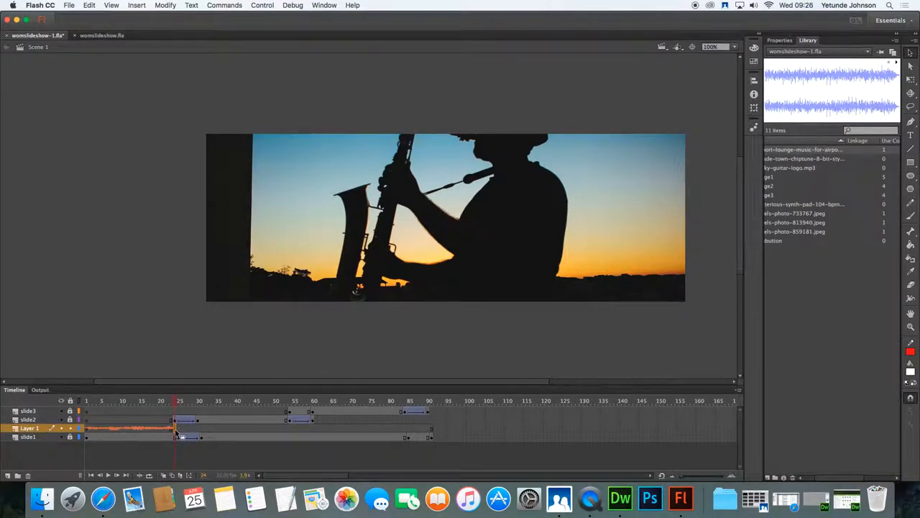
{"action": "right_click", "coordinate": [176, 429]}
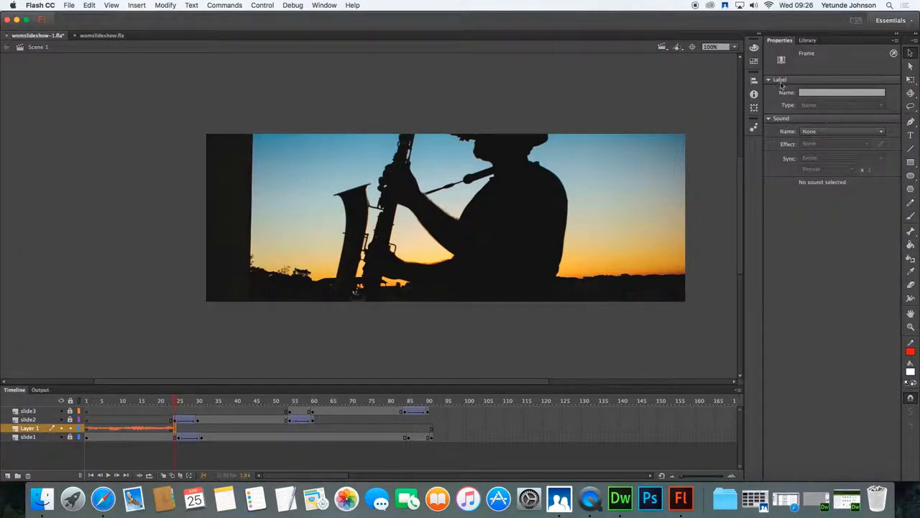
In Properties > Sound, assign the airport lounge mp3 to the keyframe with Sync set to Stop
{"action": "left_click", "coordinate": [881, 131]}
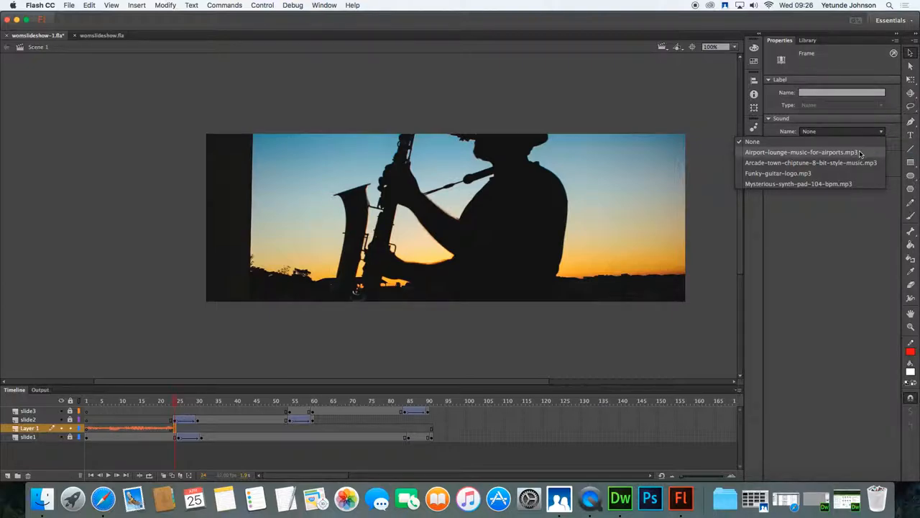
{"action": "left_click", "coordinate": [802, 152]}
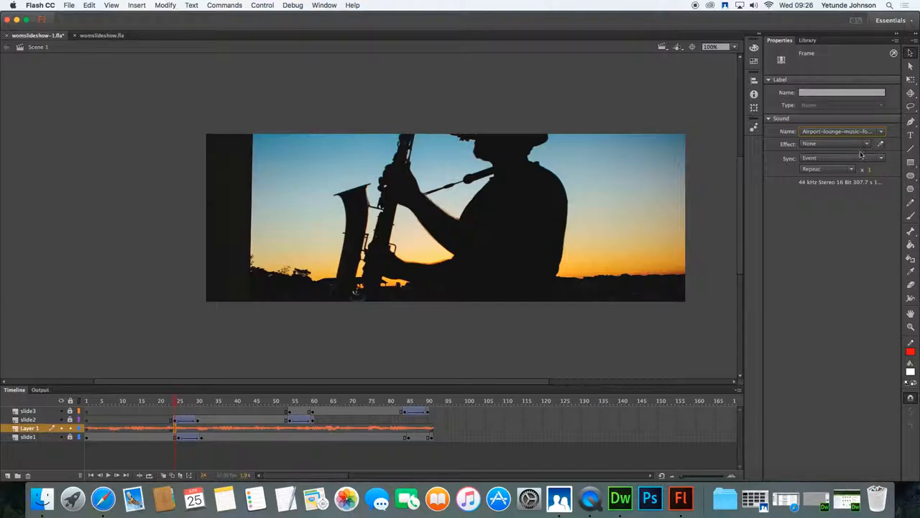
{"action": "left_click", "coordinate": [880, 158]}
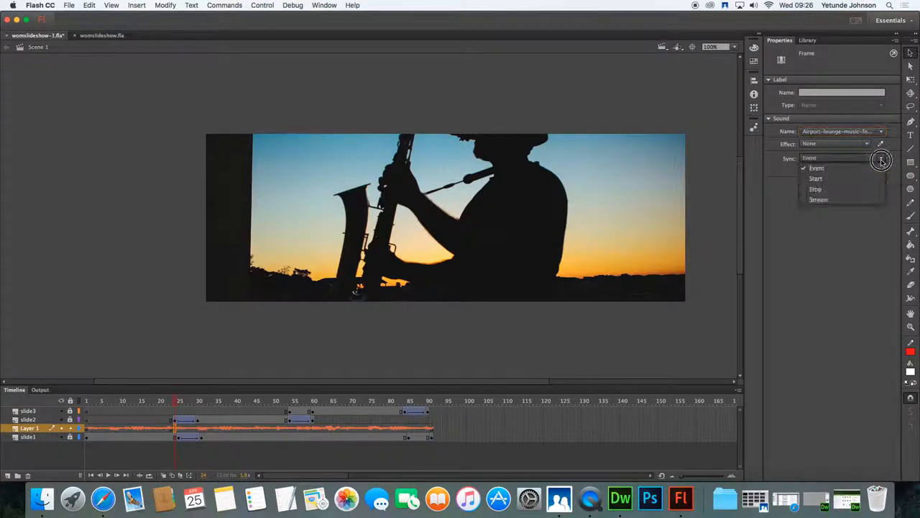
{"action": "left_click", "coordinate": [815, 188]}
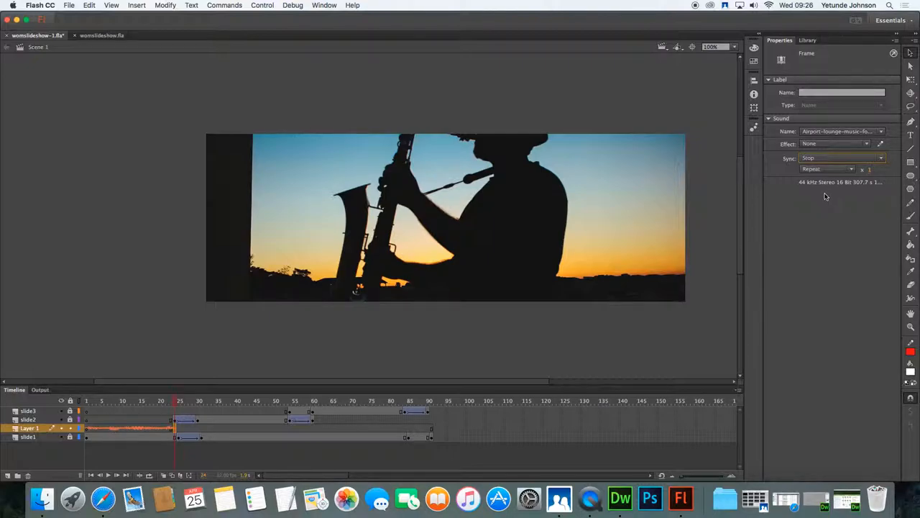
{"action": "mouse_move", "coordinate": [224, 121]}
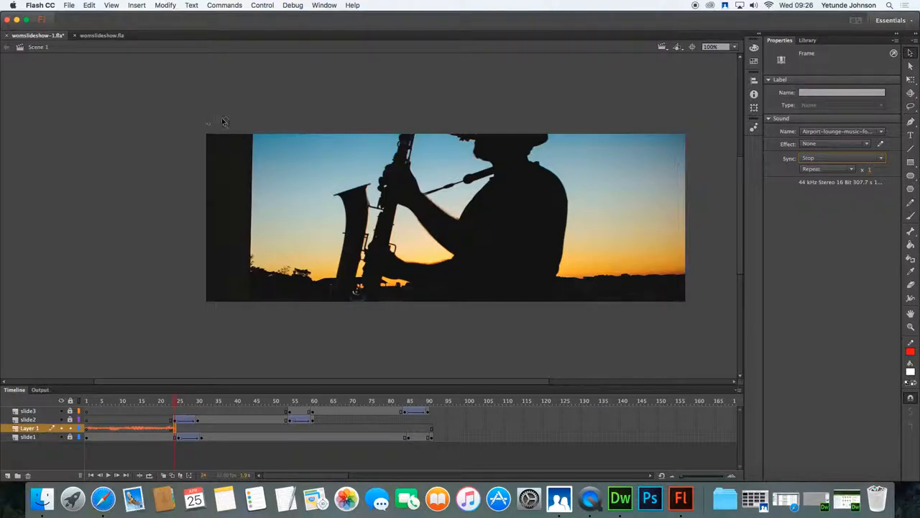
{"action": "left_click", "coordinate": [262, 5]}
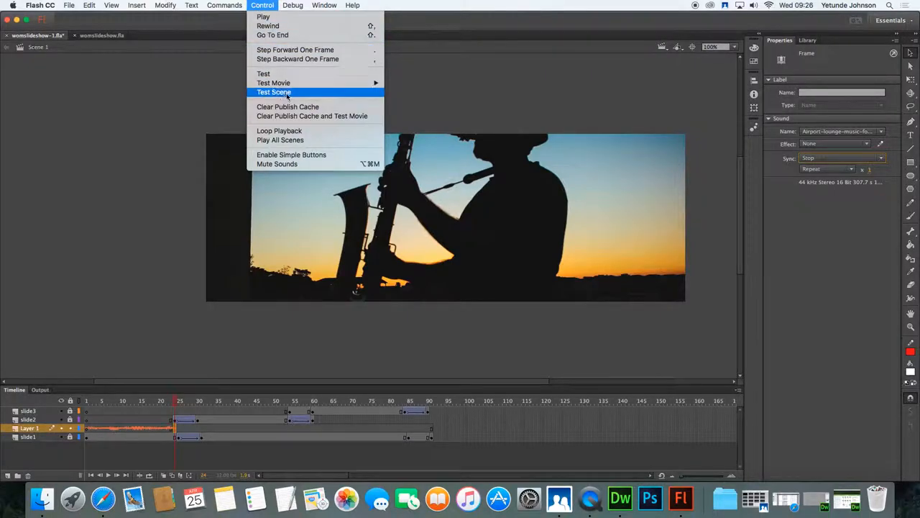
{"action": "left_click", "coordinate": [273, 92]}
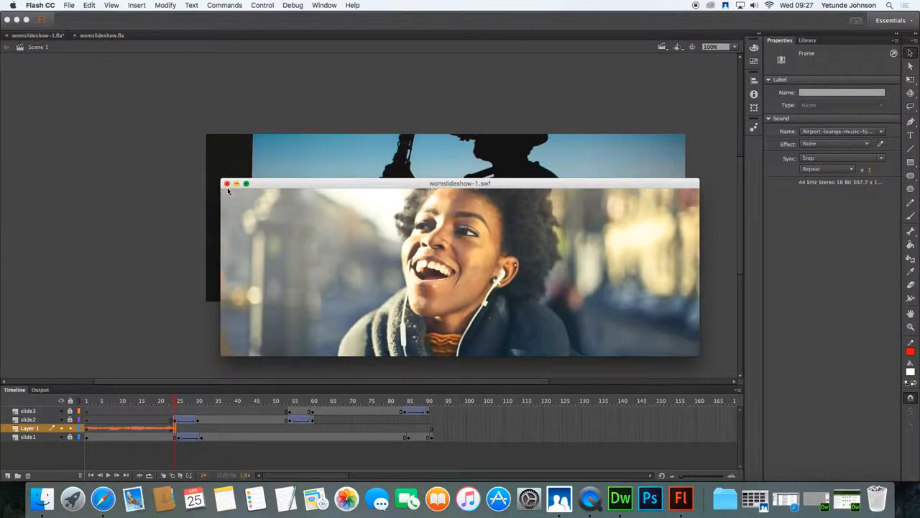
{"action": "left_click", "coordinate": [227, 184]}
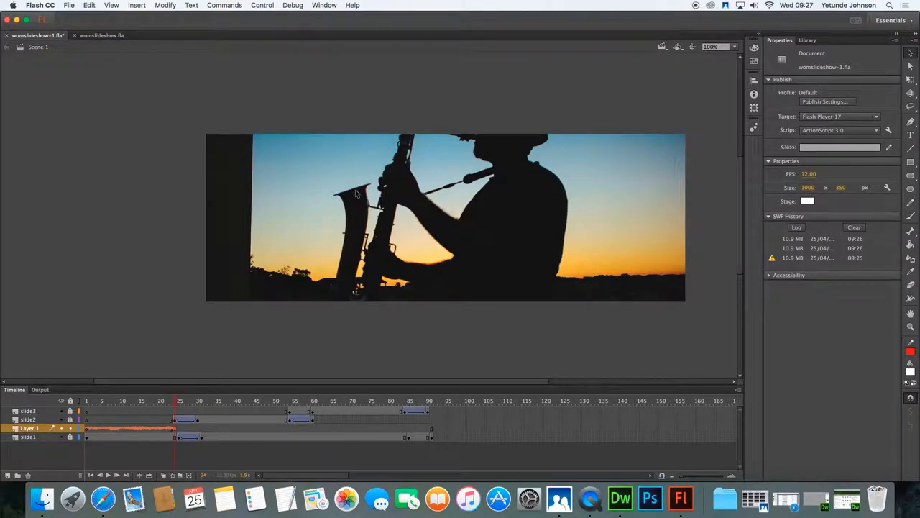
{"action": "mouse_move", "coordinate": [83, 399]}
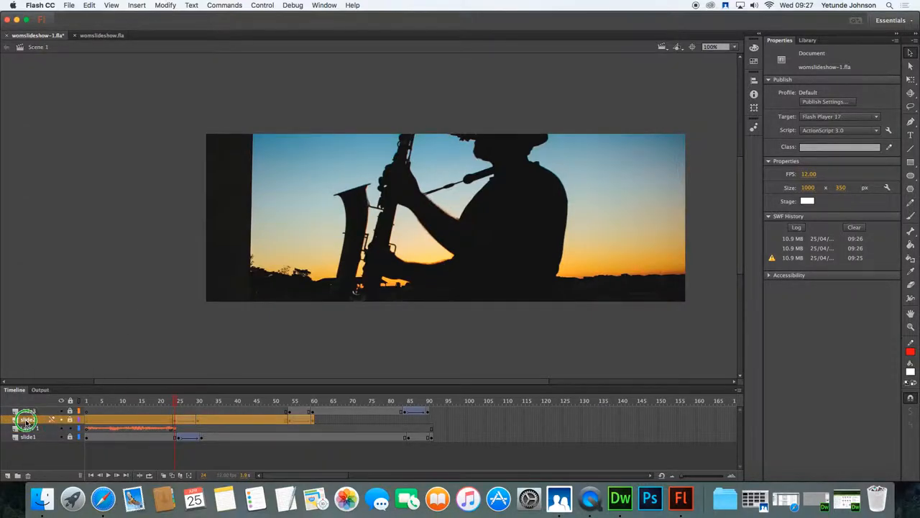
Insert a layer above slide2 and a keyframe at frame 25 where slide two starts
{"action": "right_click", "coordinate": [26, 420]}
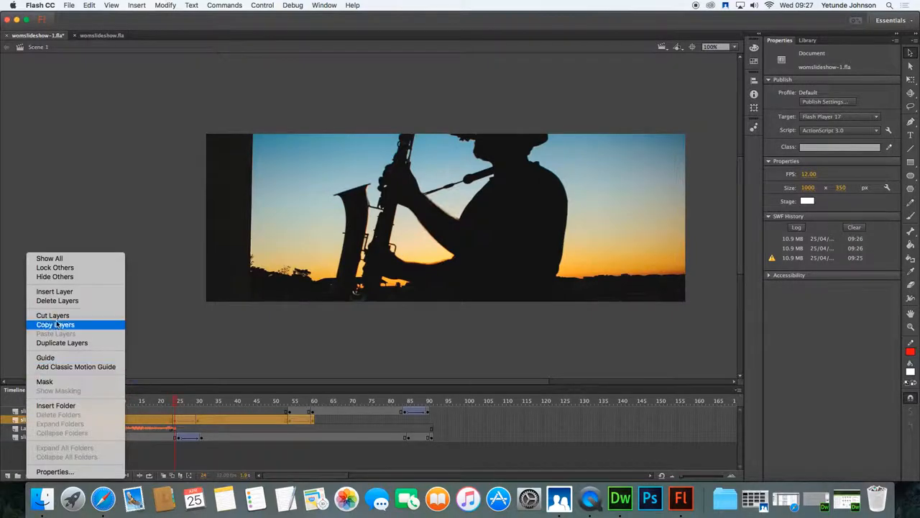
{"action": "left_click", "coordinate": [55, 325]}
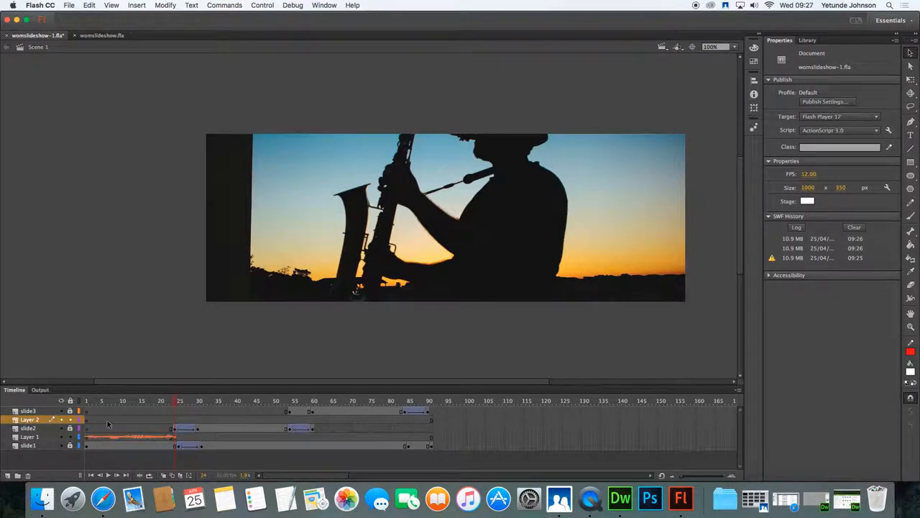
{"action": "mouse_move", "coordinate": [242, 429]}
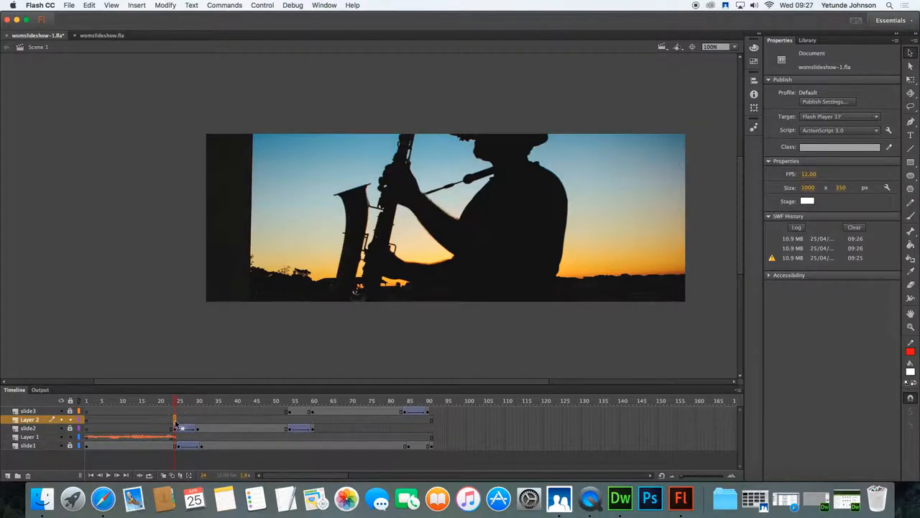
{"action": "left_click", "coordinate": [175, 420]}
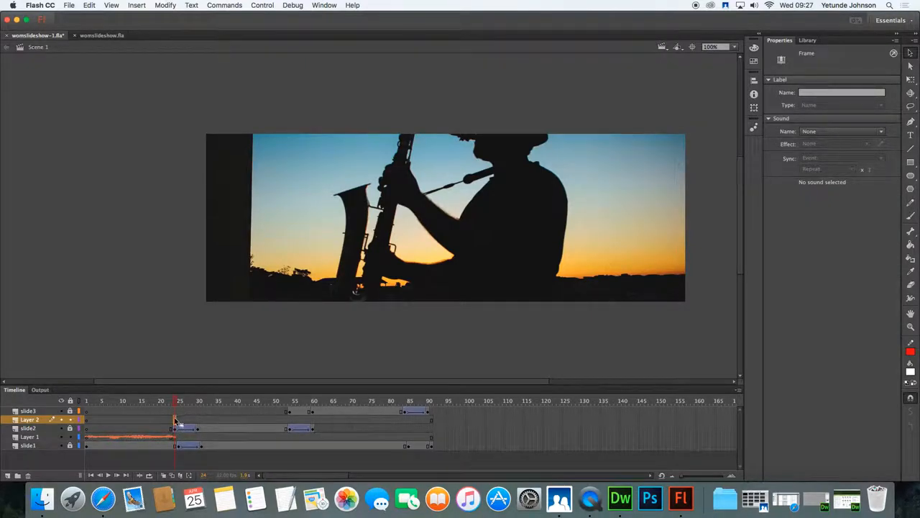
{"action": "right_click", "coordinate": [175, 420]}
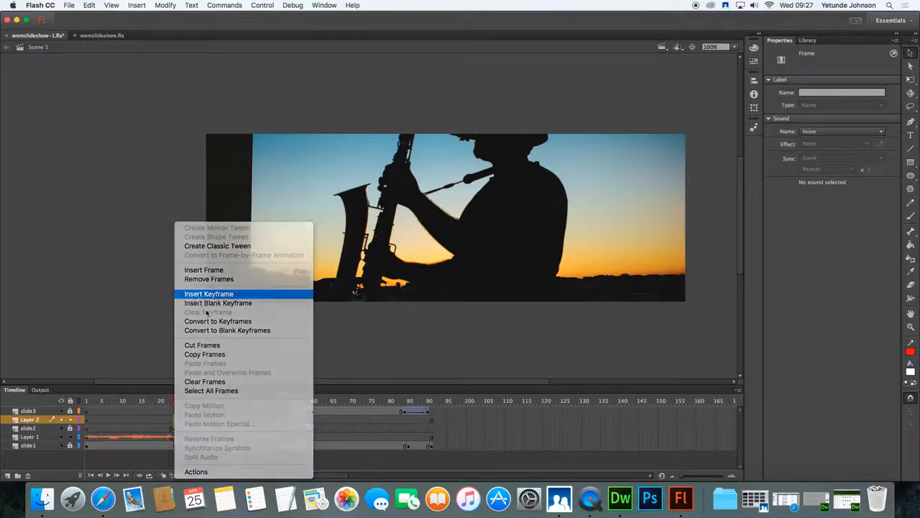
{"action": "left_click", "coordinate": [209, 293]}
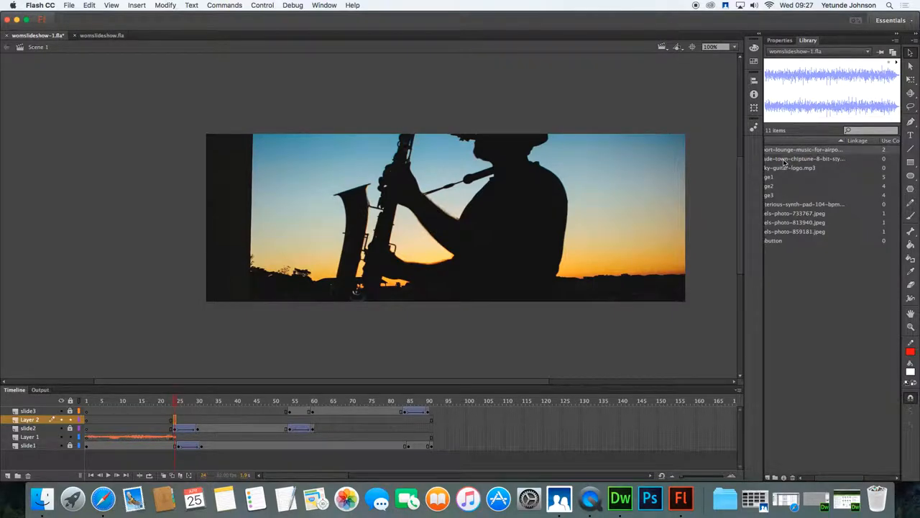
Show the sound library and move the playhead to frame 65, slide two's fade-out
{"action": "left_click", "coordinate": [802, 158]}
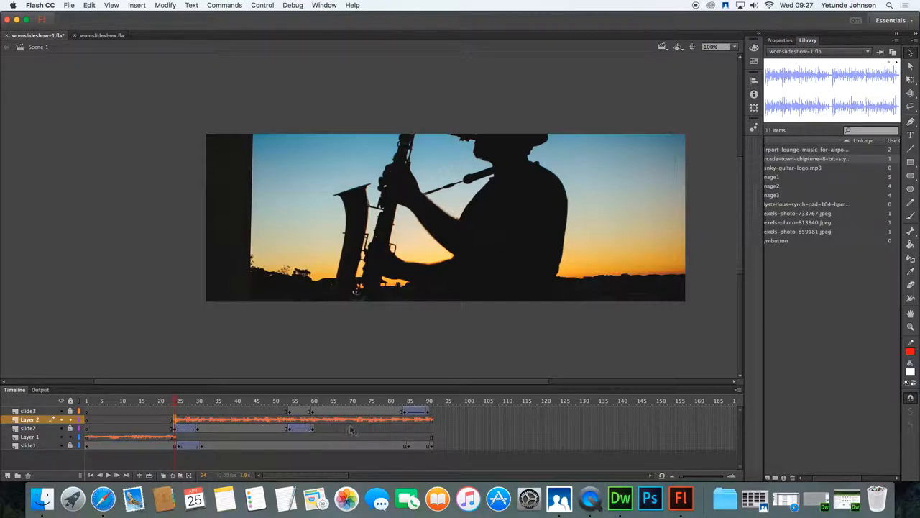
{"action": "mouse_move", "coordinate": [272, 451]}
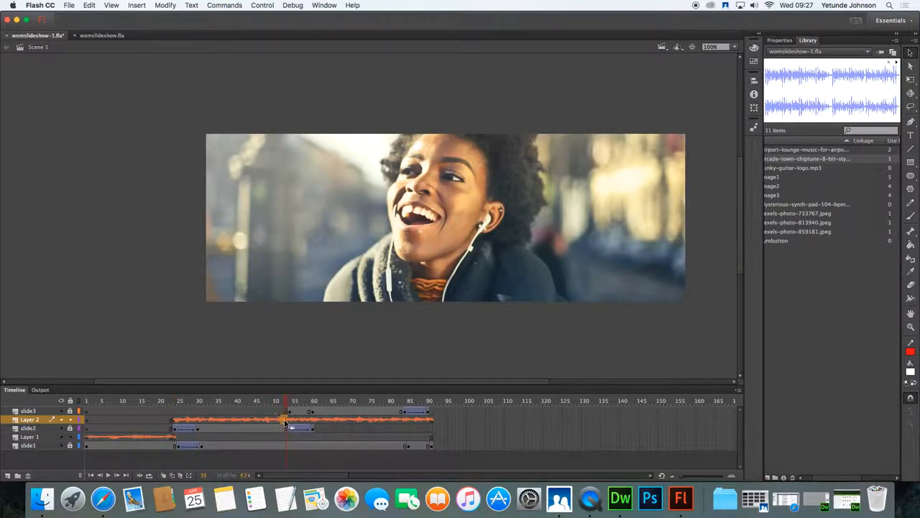
{"action": "left_click_drag", "start_coordinate": [288, 420], "coordinate": [302, 420]}
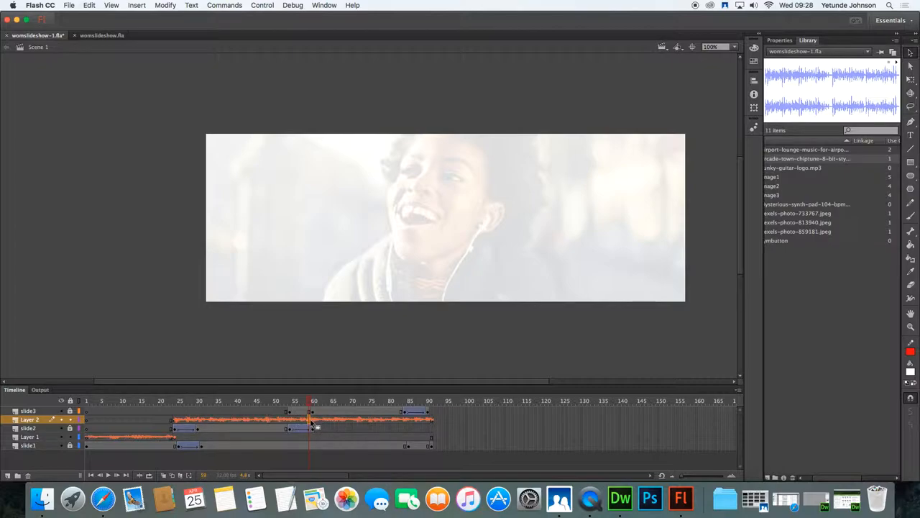
Convert frame 65 on Layer 2 to a keyframe and assign the chiptune mp3 to it
{"action": "right_click", "coordinate": [310, 420]}
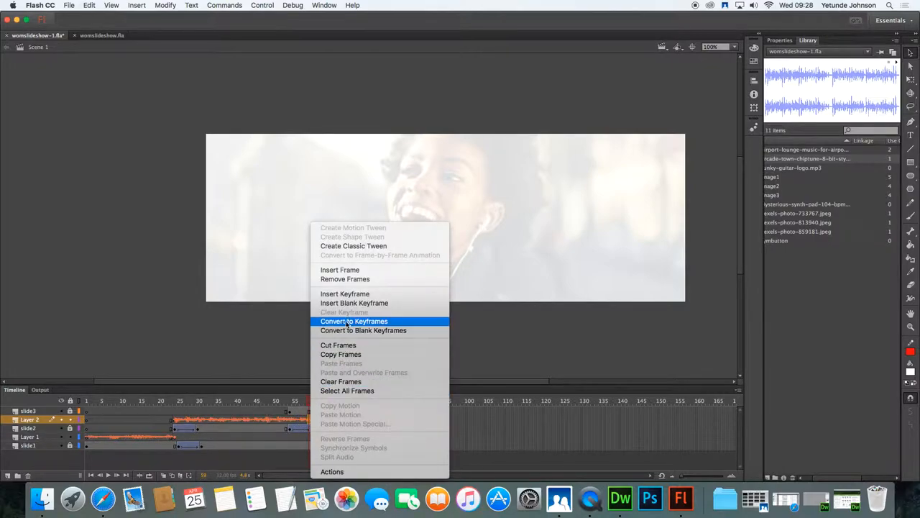
{"action": "left_click", "coordinate": [354, 322]}
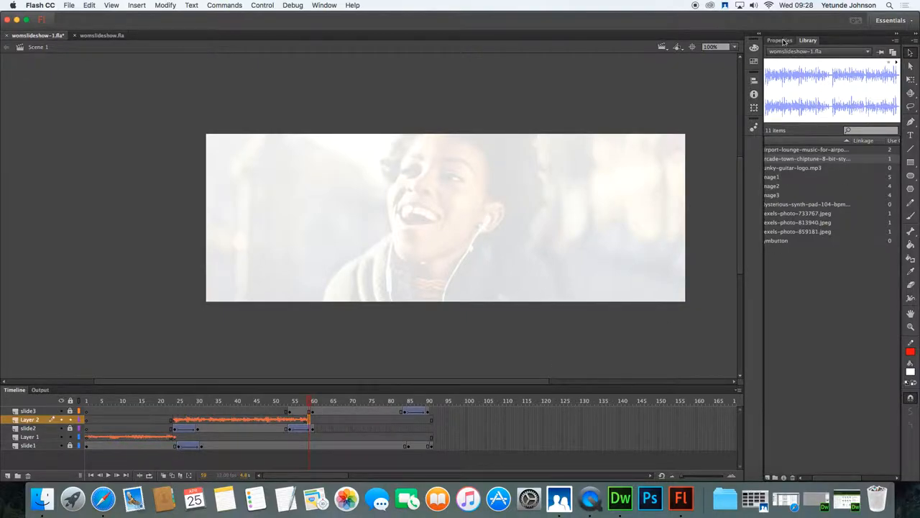
{"action": "left_click", "coordinate": [882, 131]}
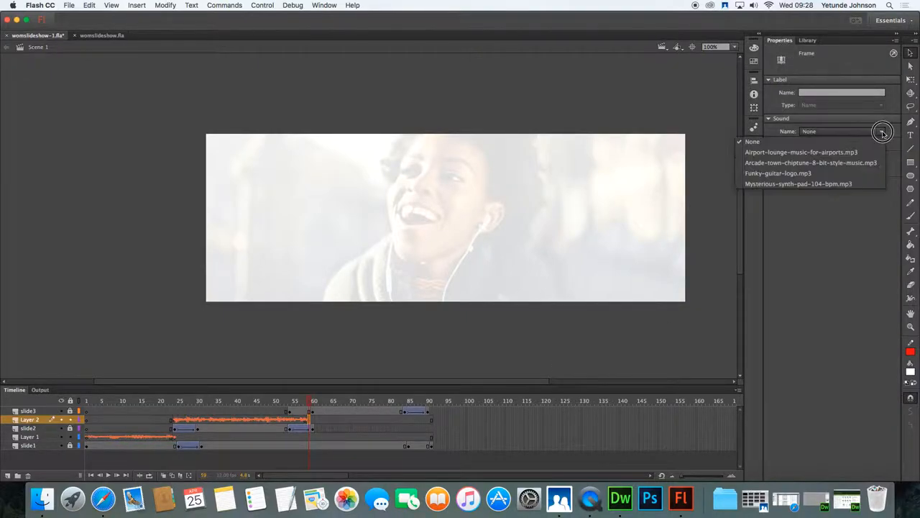
{"action": "left_click", "coordinate": [811, 163]}
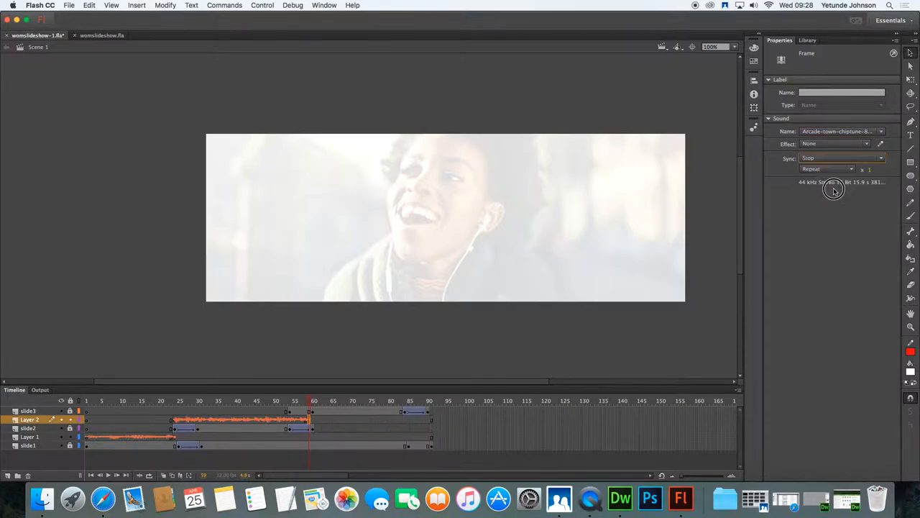
{"action": "mouse_move", "coordinate": [198, 455]}
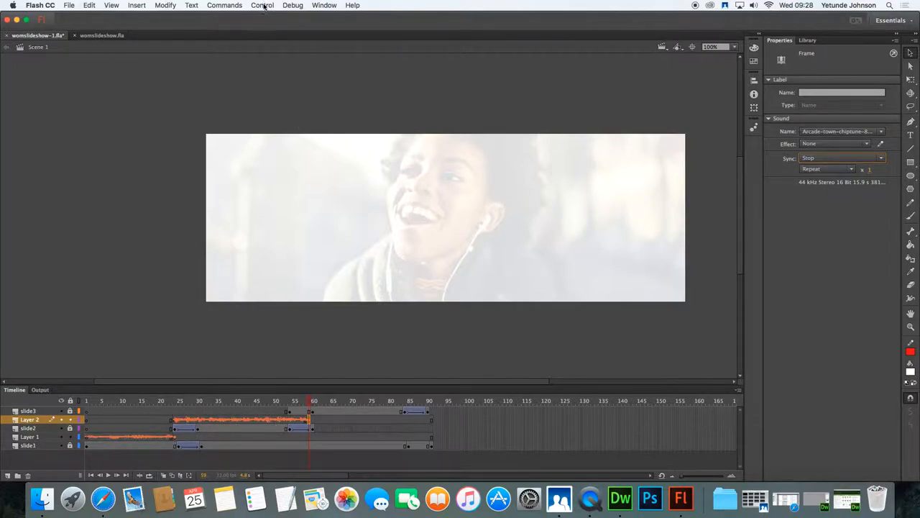
{"action": "left_click", "coordinate": [262, 5]}
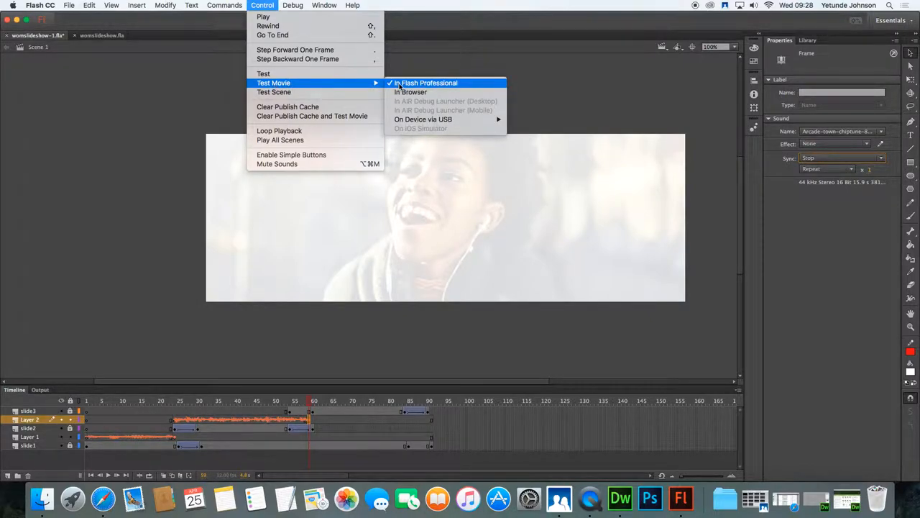
{"action": "left_click", "coordinate": [428, 82]}
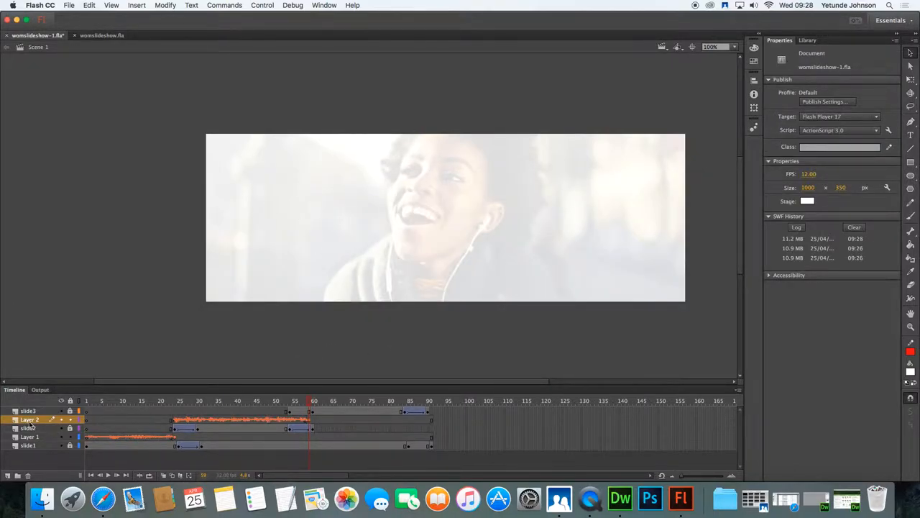
Create Layer 3 and insert a blank keyframe at frame 65 where slide three begins
{"action": "left_click", "coordinate": [27, 411]}
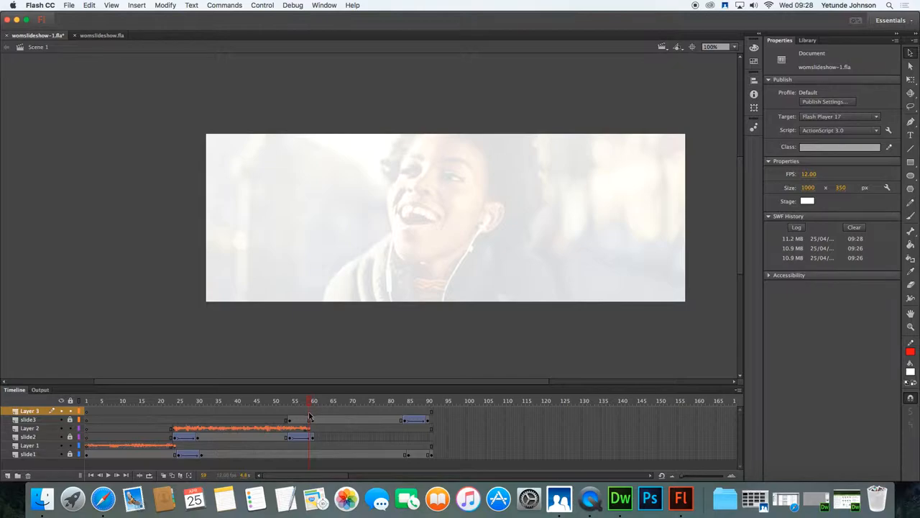
{"action": "left_click", "coordinate": [314, 419]}
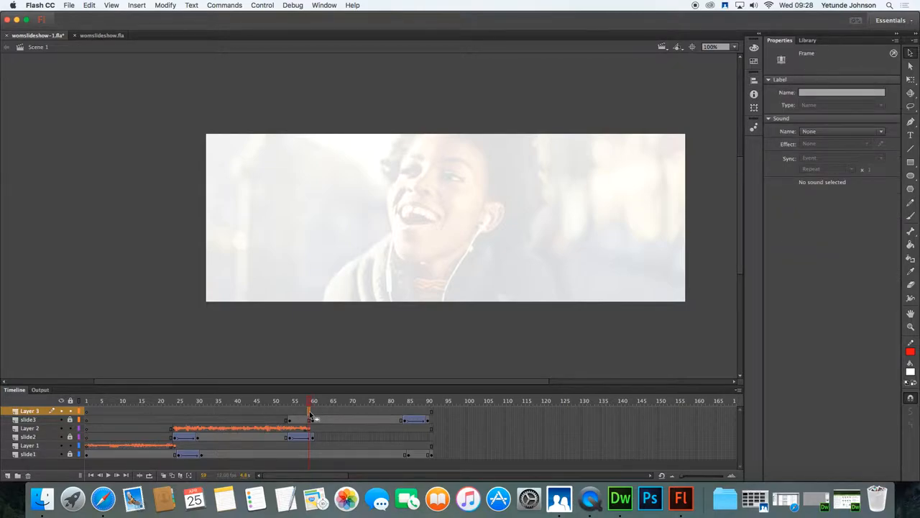
{"action": "right_click", "coordinate": [309, 420]}
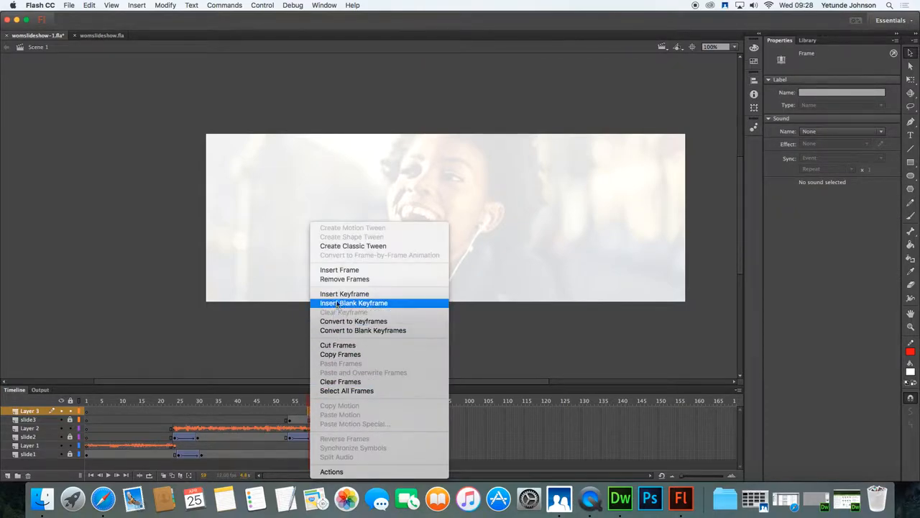
{"action": "left_click", "coordinate": [353, 302]}
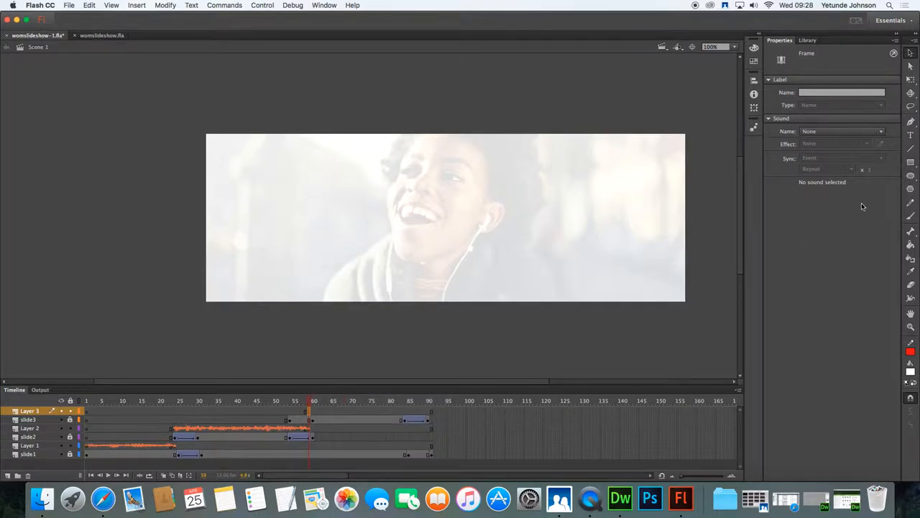
Place the synth pad mp3 on Layer 3 and move the playhead to frame 90
{"action": "left_click", "coordinate": [808, 40]}
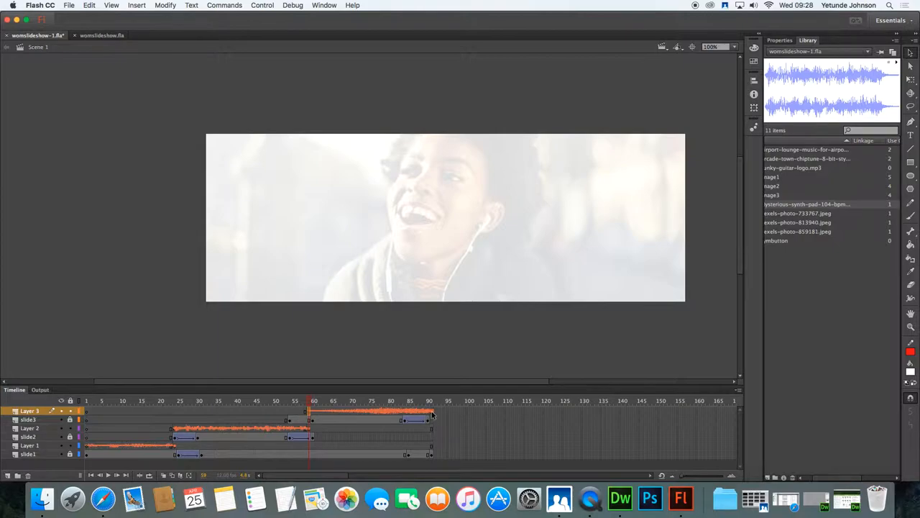
{"action": "left_click", "coordinate": [431, 400]}
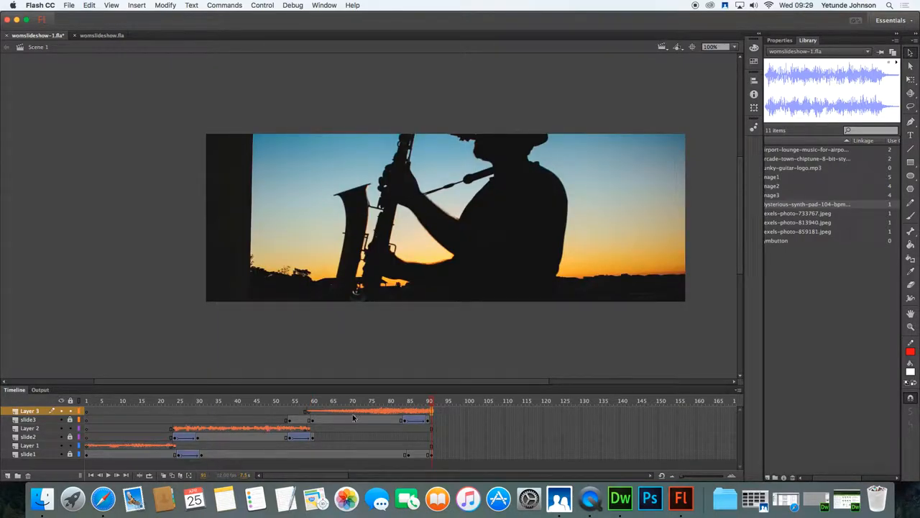
Keyframe frame 90 on Layer 3 with the synth pad mp3 and its Sync set to Stop
{"action": "right_click", "coordinate": [432, 411]}
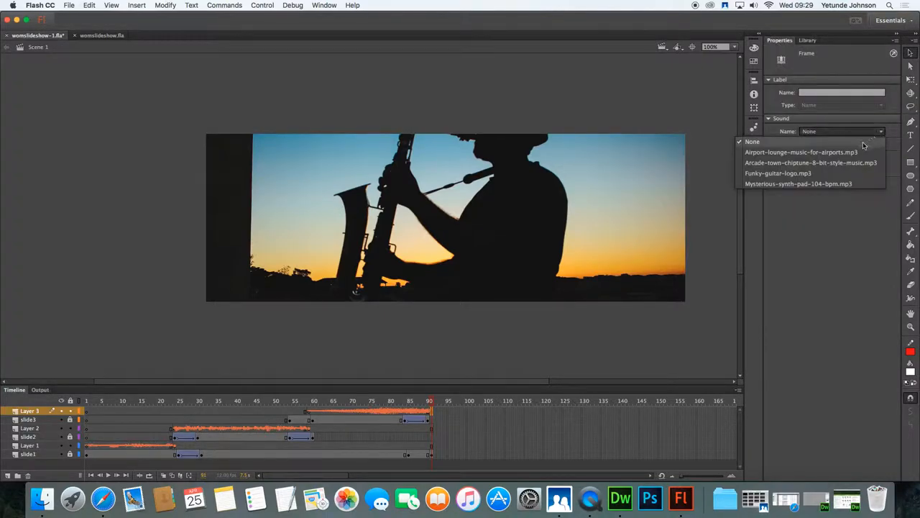
{"action": "left_click", "coordinate": [799, 184]}
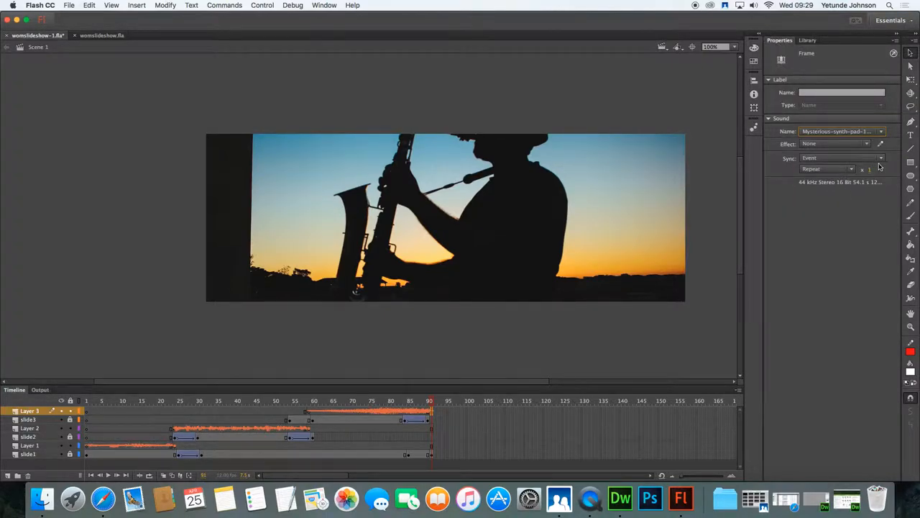
{"action": "mouse_move", "coordinate": [880, 158]}
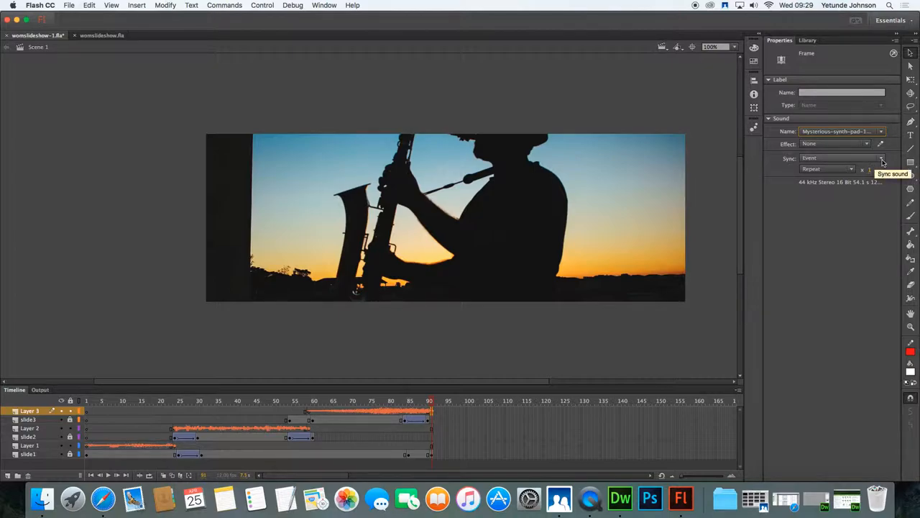
{"action": "left_click", "coordinate": [841, 157]}
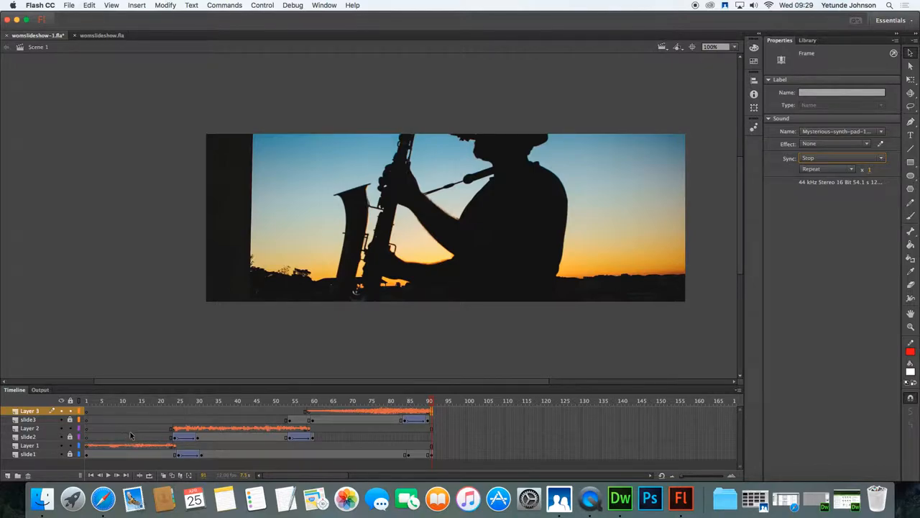
{"action": "mouse_move", "coordinate": [243, 101]}
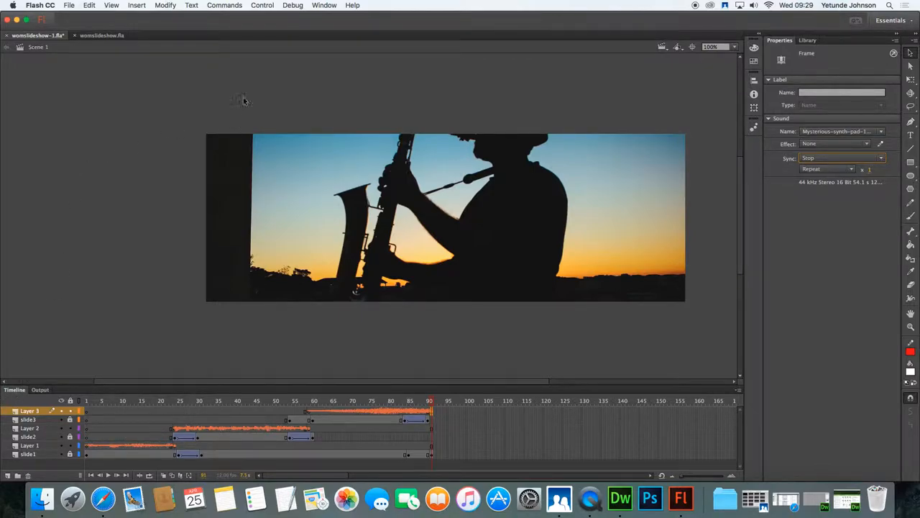
{"action": "left_click", "coordinate": [262, 5]}
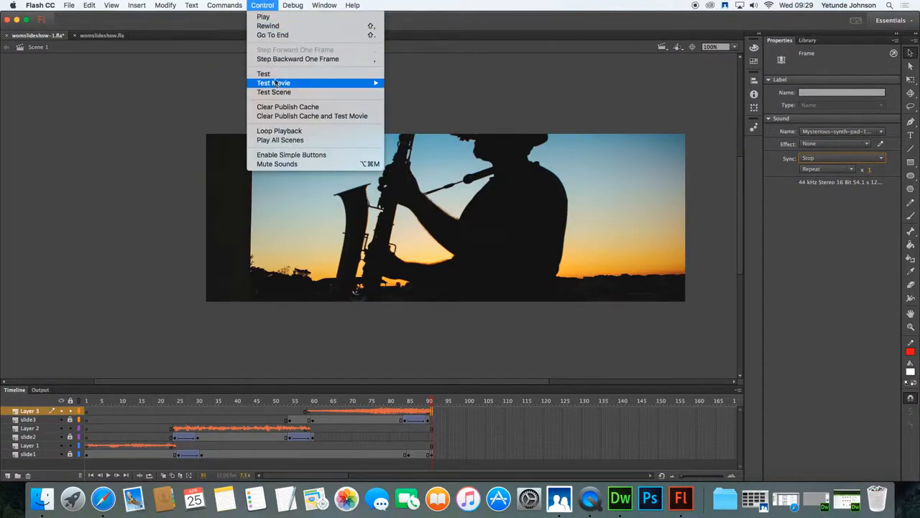
{"action": "left_click", "coordinate": [273, 81]}
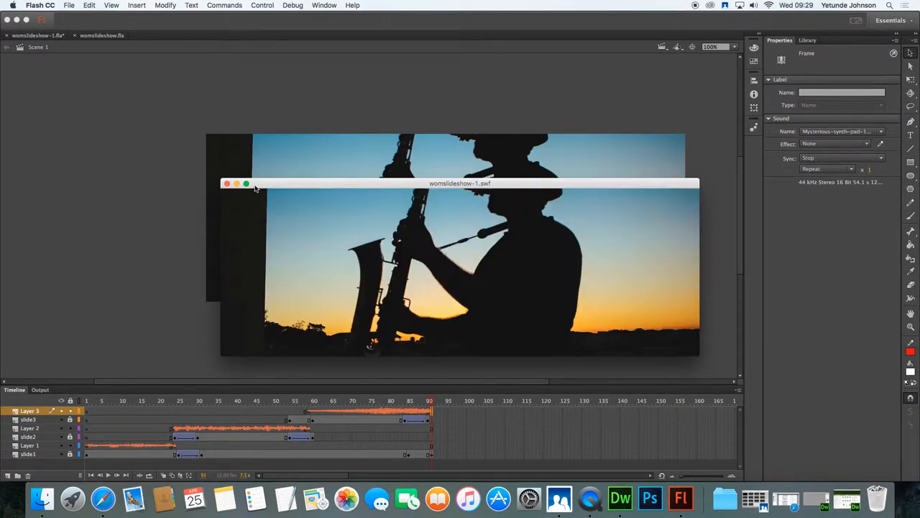
{"action": "left_click", "coordinate": [227, 184]}
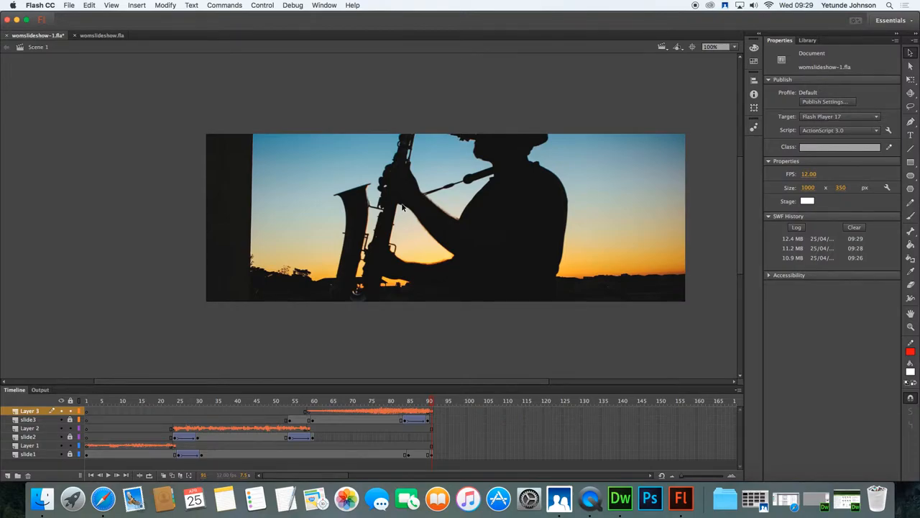
{"action": "mouse_move", "coordinate": [395, 200]}
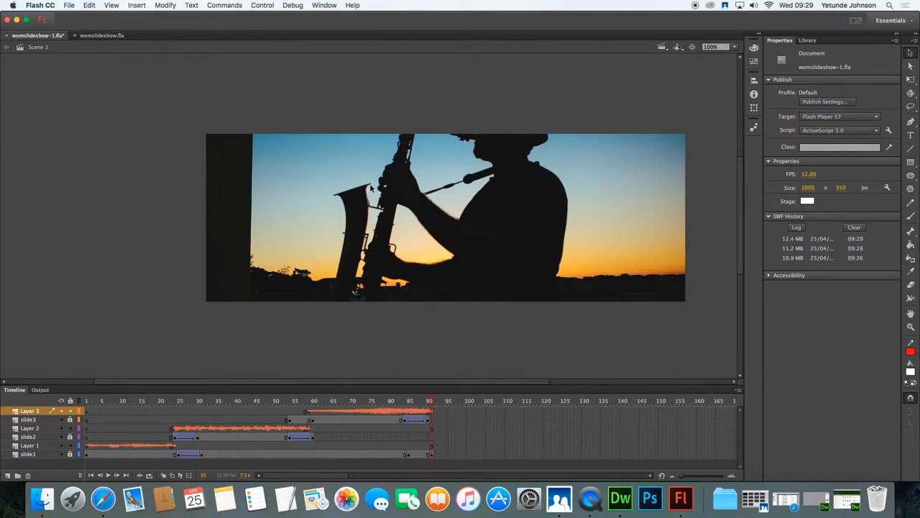
{"action": "mouse_move", "coordinate": [554, 69]}
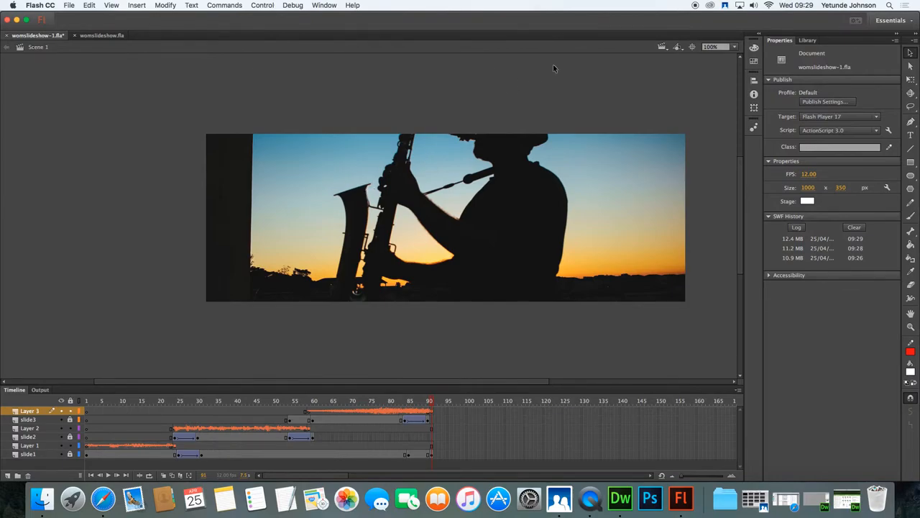